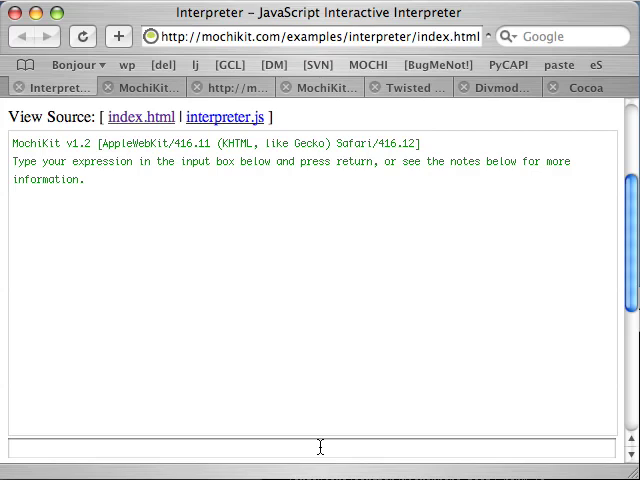
# Write an H1 heading "MochiKit 1.1 Intro Screencast" with "Presented by Bob Ippolito" on a new line.
pyautogui.write('writeln(H')
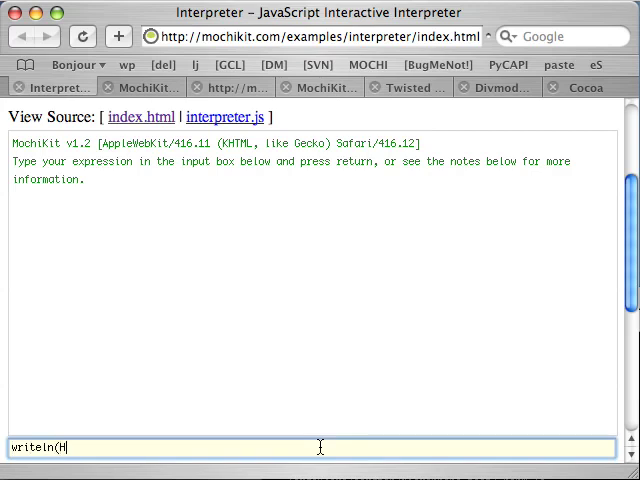
pyautogui.write('1(null, "Mochi')
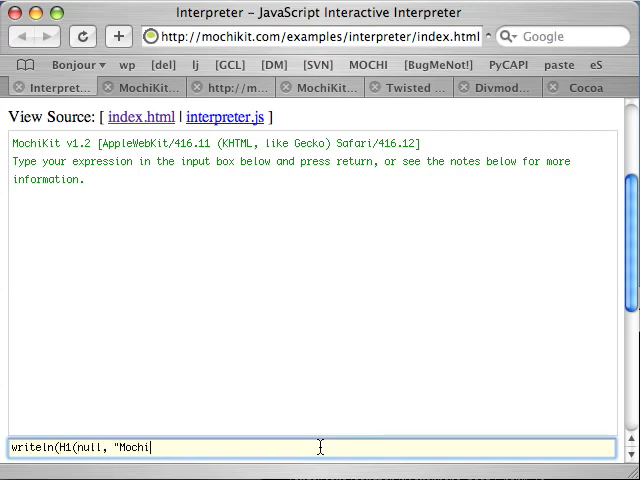
pyautogui.write('Kit 1.1 In')
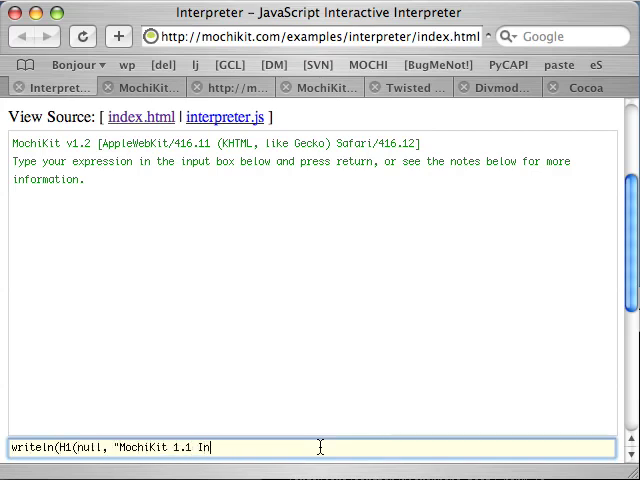
pyautogui.write('tro Screencast")')
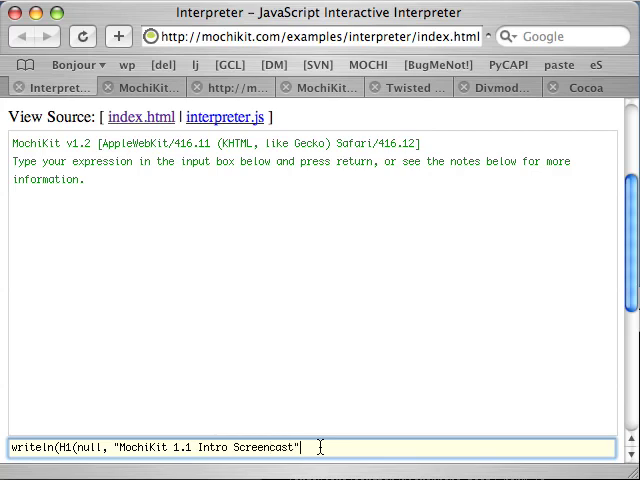
pyautogui.write(', BR(), "')
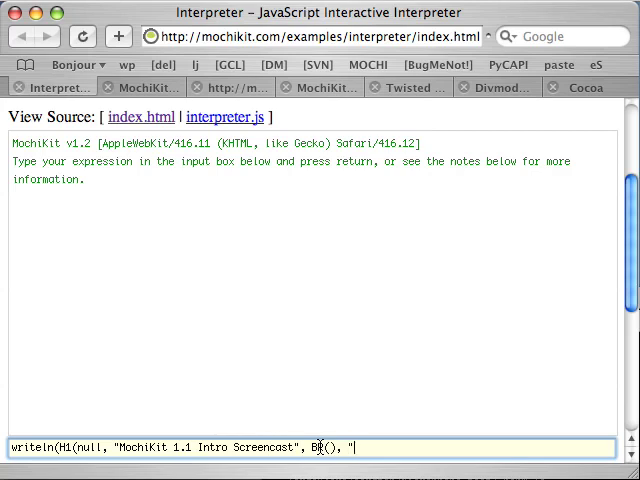
pyautogui.write('Presented')
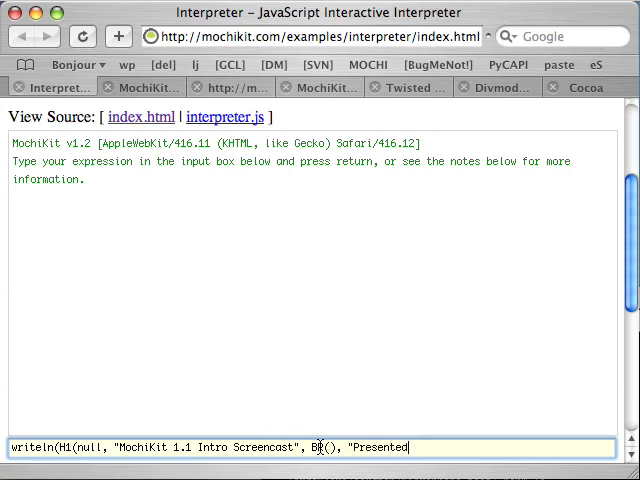
pyautogui.write('by Bob Ippo')
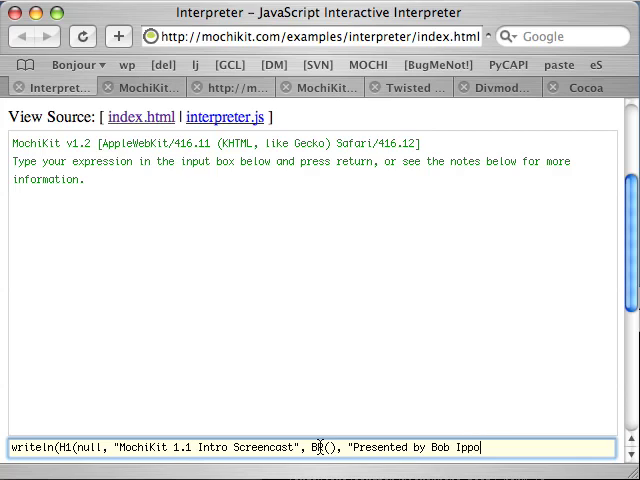
pyautogui.write('lito"))')
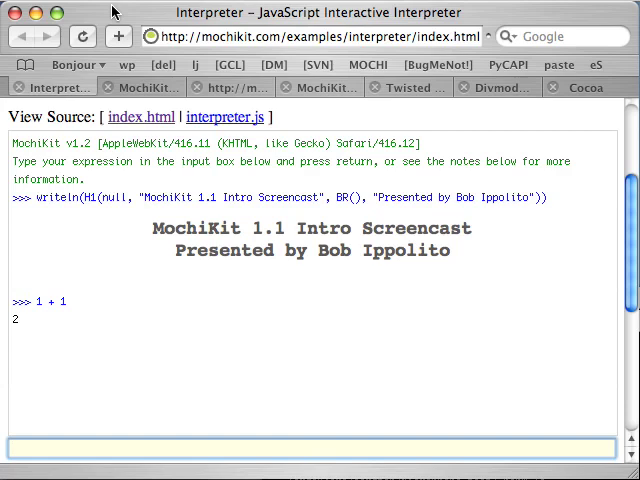
pyautogui.moveTo(144, 88)
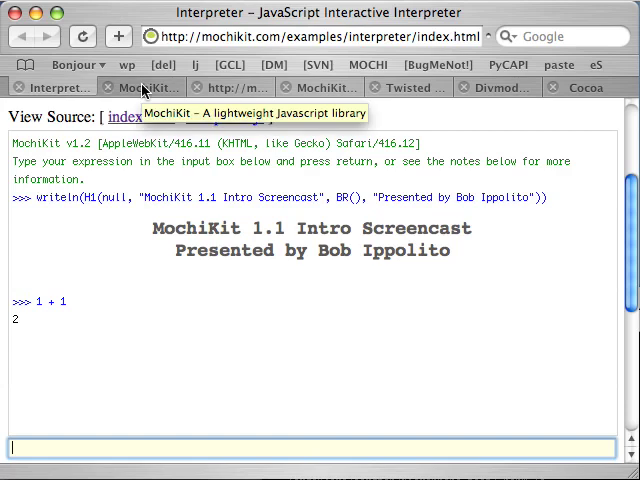
# View the MochiKit test results page (473 tests successful) and return to the homepage.
pyautogui.click(142, 88)
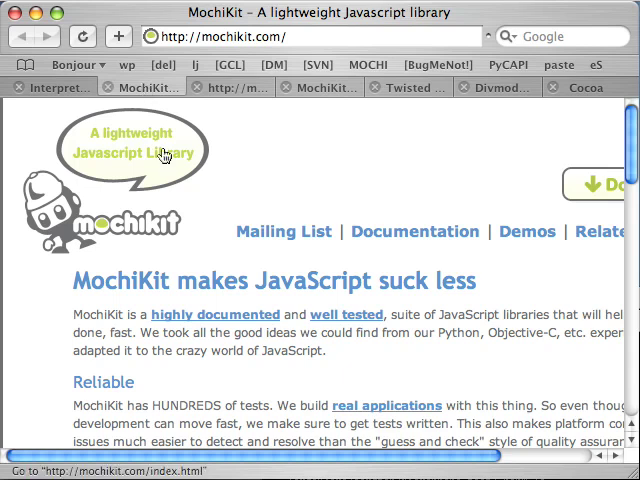
pyautogui.moveTo(244, 272)
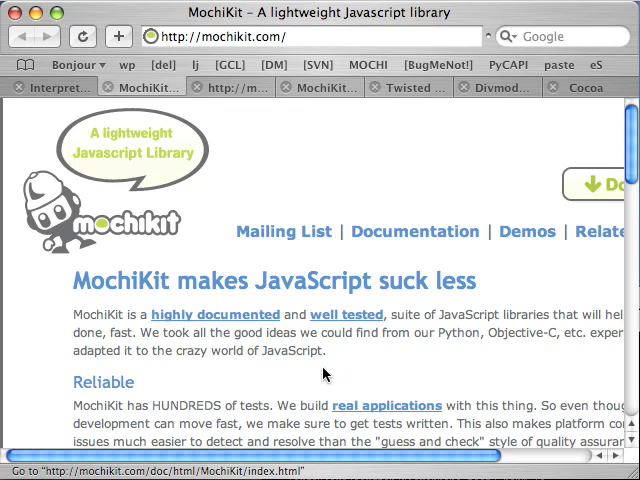
pyautogui.moveTo(272, 120)
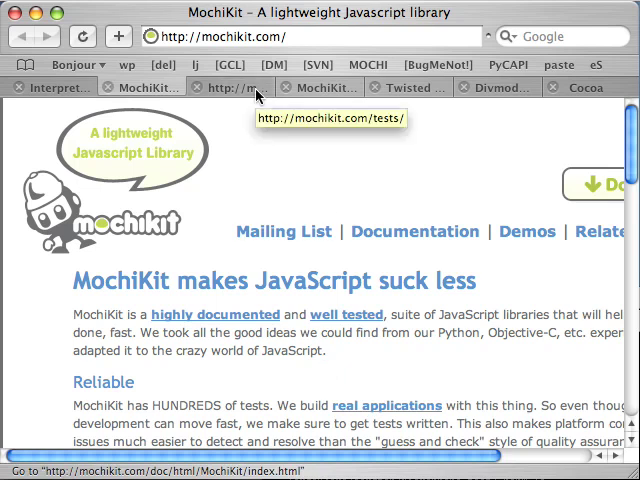
pyautogui.click(234, 88)
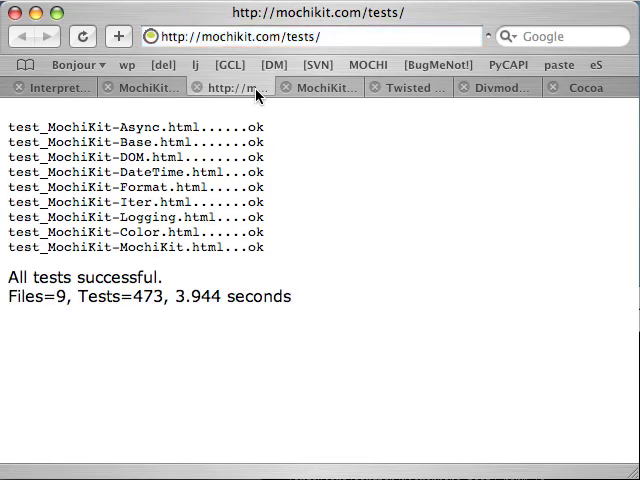
pyautogui.click(140, 88)
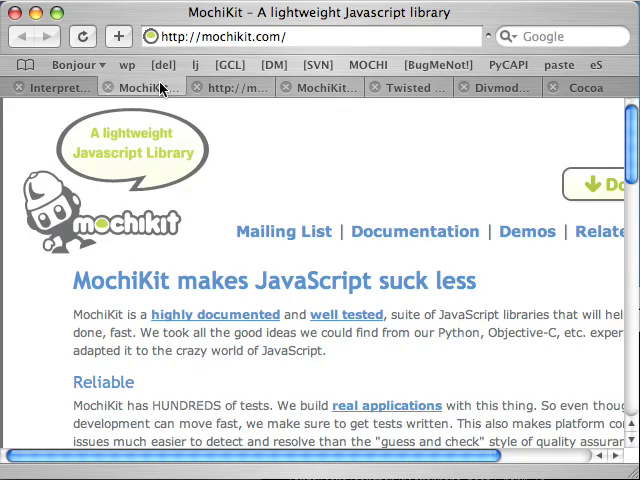
# Read down to the compatibility and community sections and visit the Google Groups mailing list link.
pyautogui.scroll(-3)
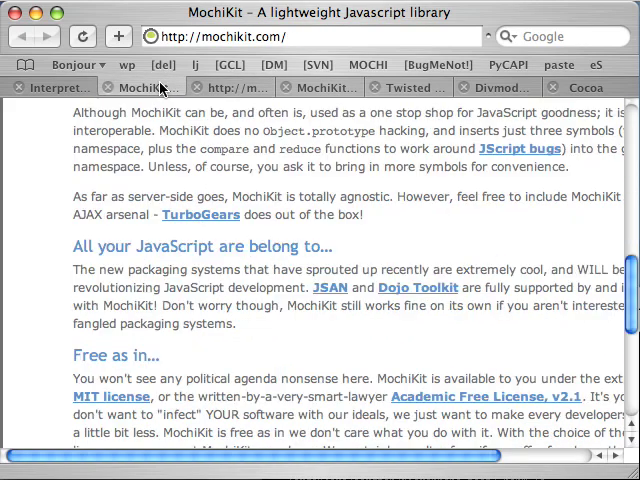
pyautogui.scroll(-3)
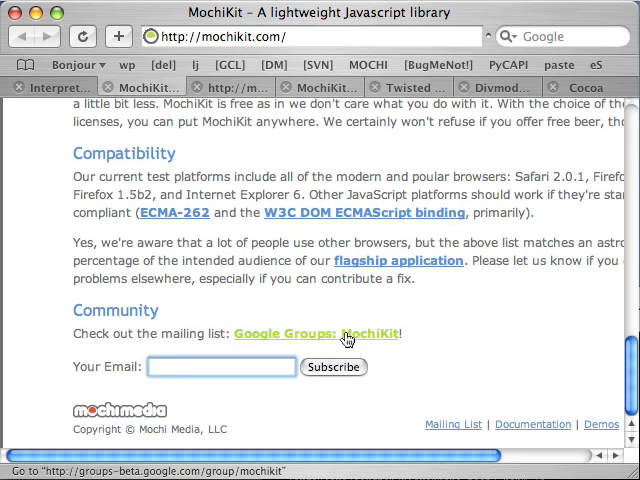
pyautogui.click(222, 368)
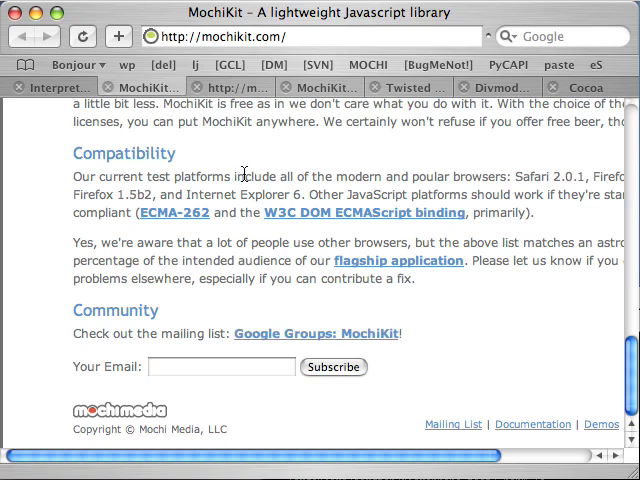
pyautogui.scroll(3)
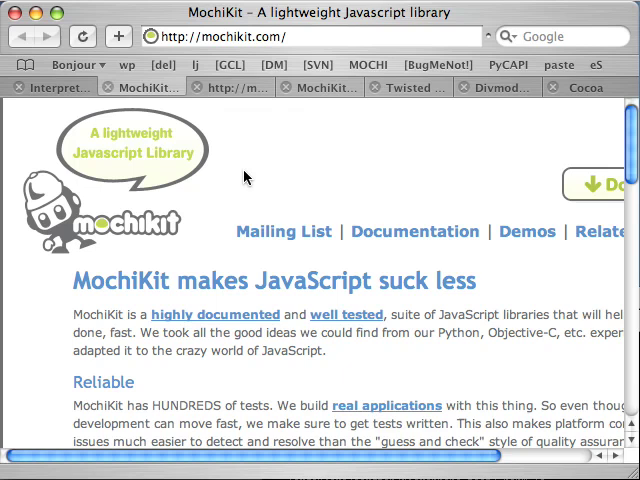
pyautogui.moveTo(252, 156)
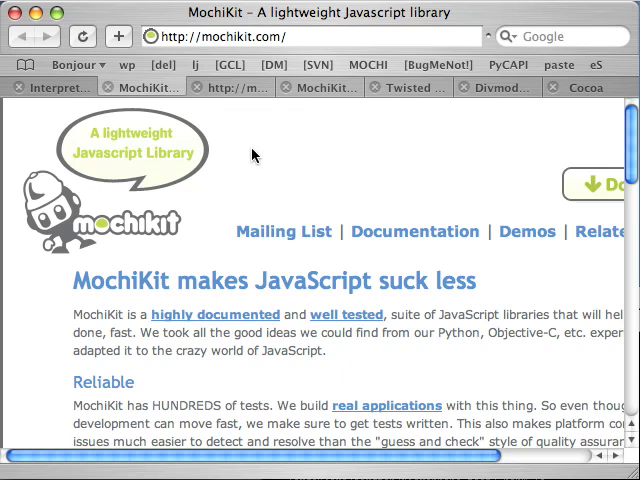
pyautogui.moveTo(270, 132)
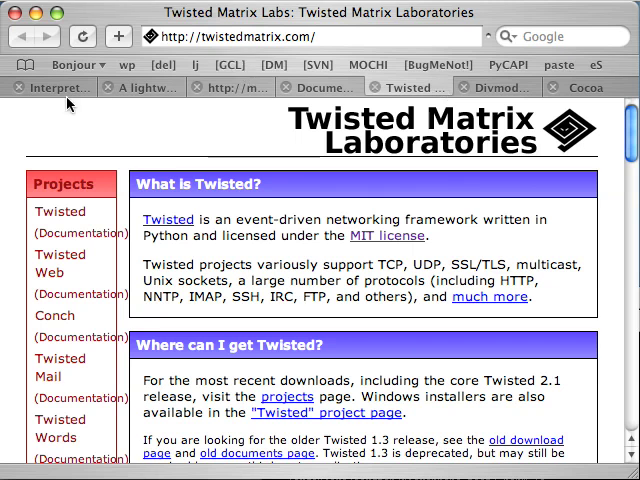
# Run callLater with partial(writeln, "This took 3 seconds to happen") after a 3-second delay.
pyautogui.click(56, 88)
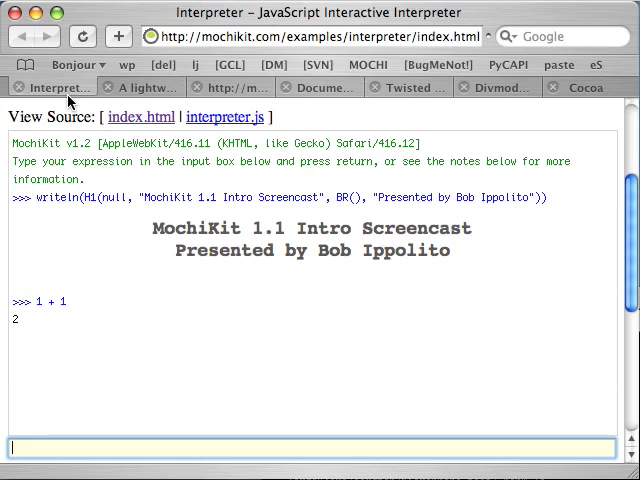
pyautogui.write('callLater(3.0,')
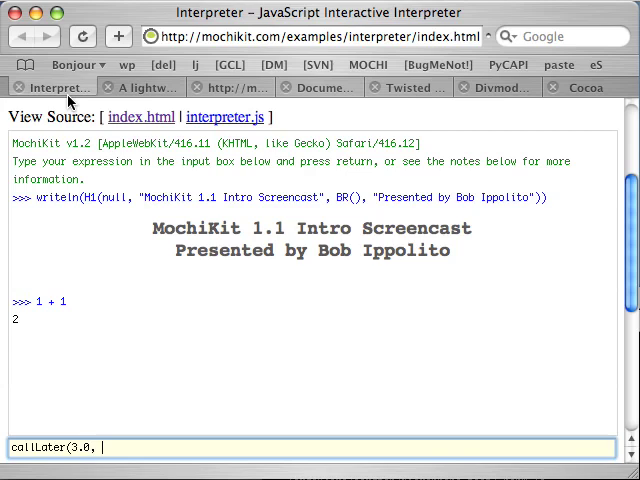
pyautogui.write('partio')
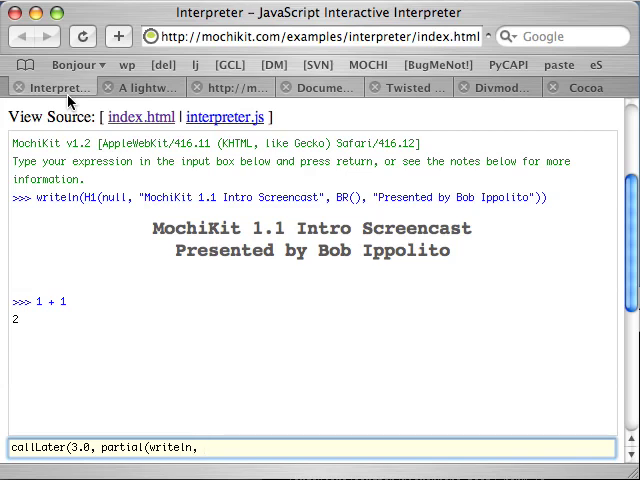
pyautogui.write('"This took')
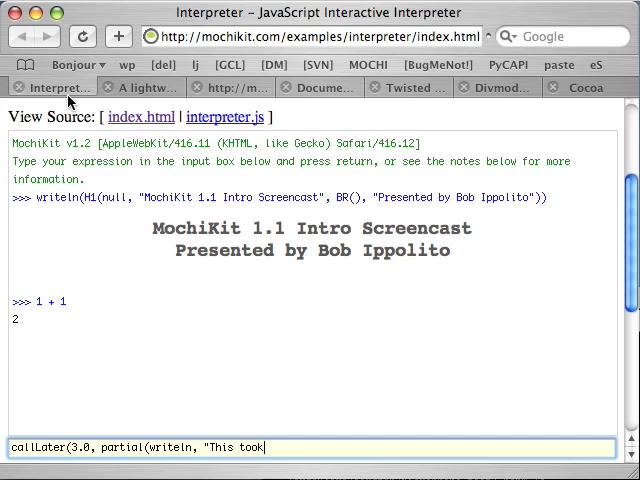
pyautogui.write('3 sceonds')
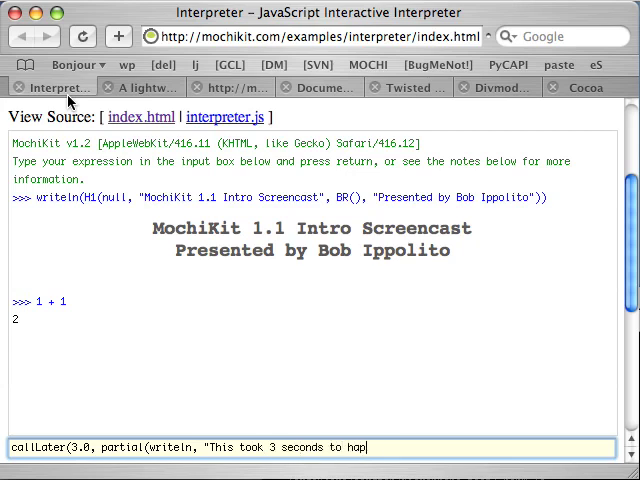
pyautogui.write('pen"))')
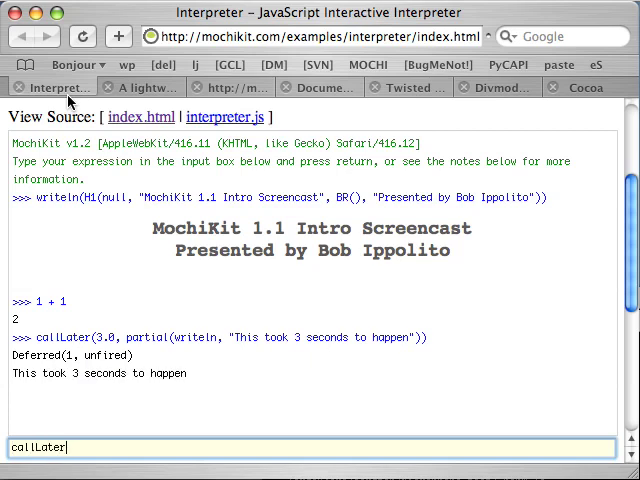
# Run callLater(3.0, ...) again with an inline function that writes "This took 3 seconds to happen".
pyautogui.write('(3.0, function')
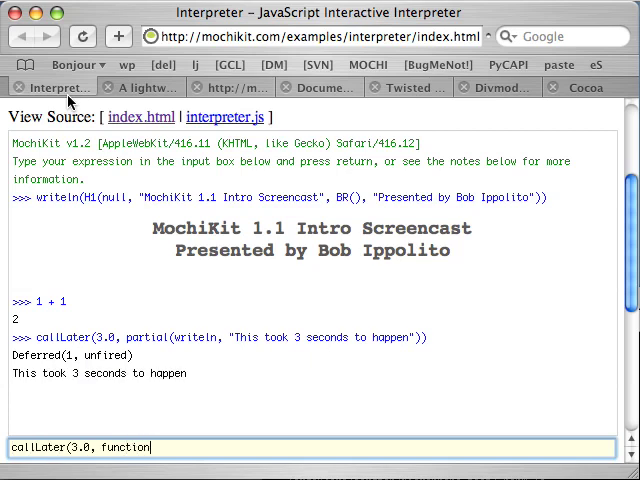
pyautogui.write('() { writeln(')
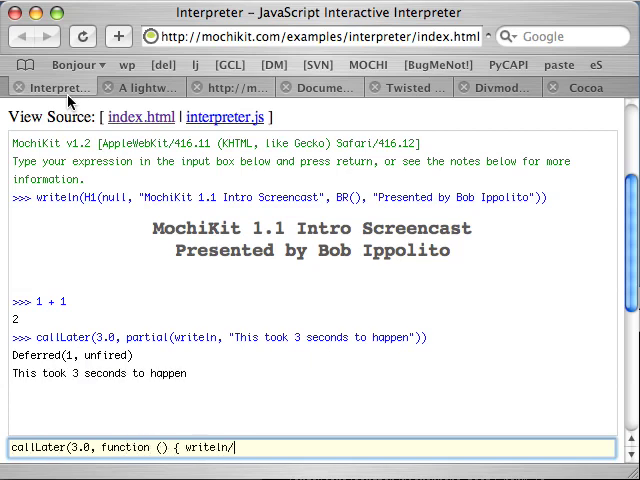
pyautogui.write('"')
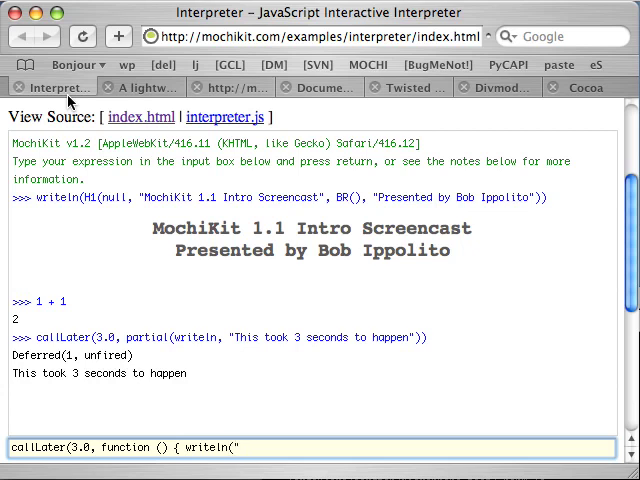
pyautogui.write('This took 3 seconds')
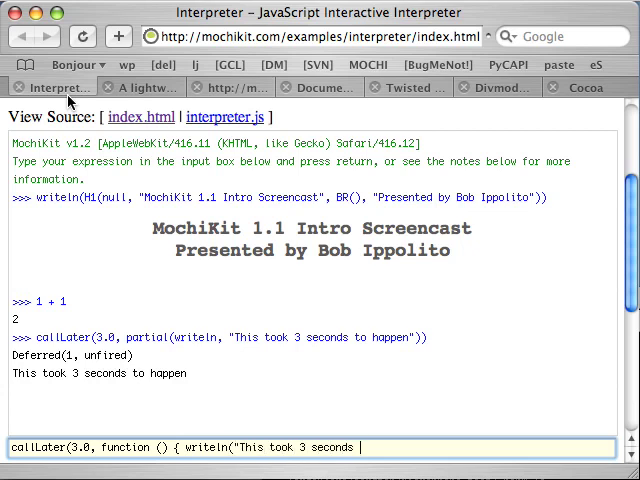
pyautogui.write('to happen"))')
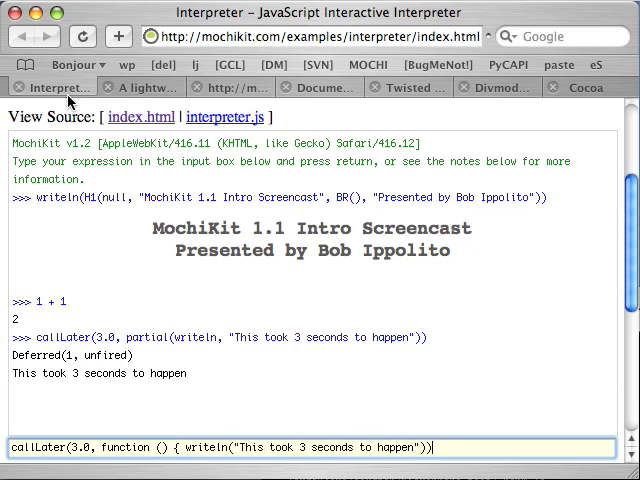
pyautogui.write('; }')
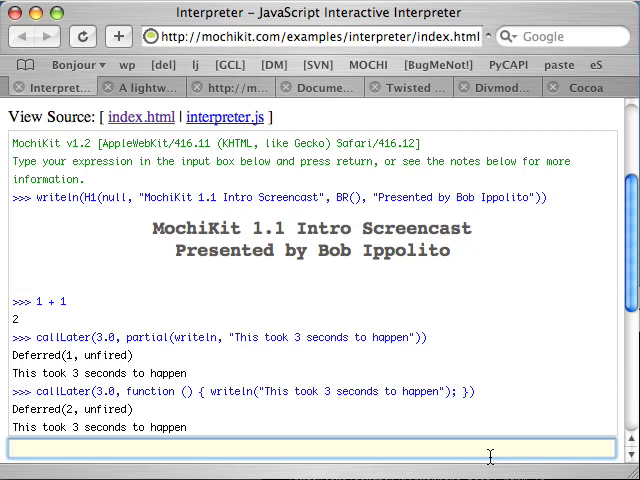
# Evaluate blockOn(wait(3.0, "this just returns a value")) to get the value after three seconds.
pyautogui.write('blockOn(')
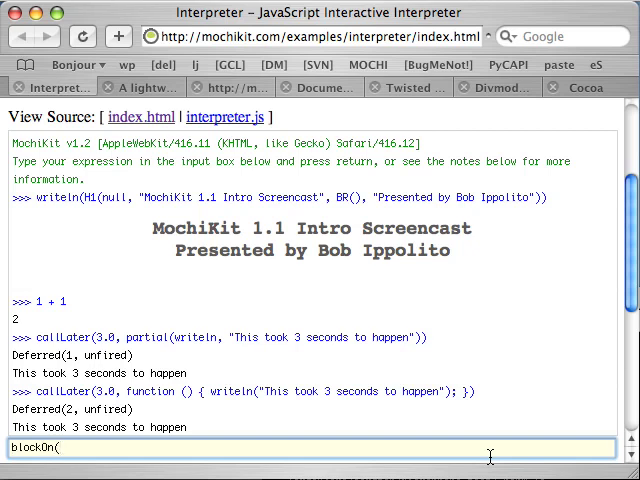
pyautogui.write('wait(3.0')
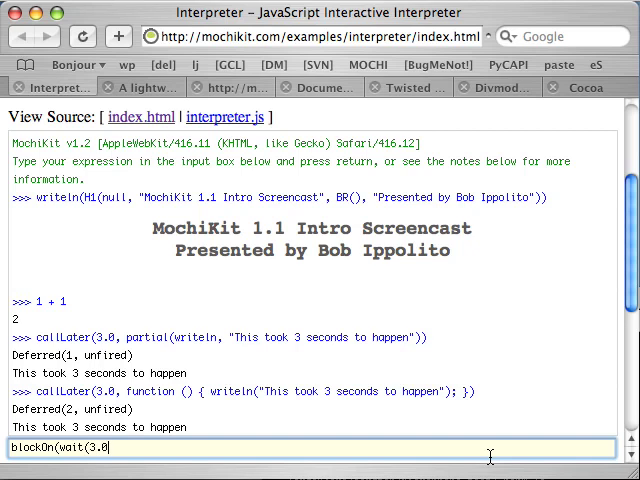
pyautogui.write(',')
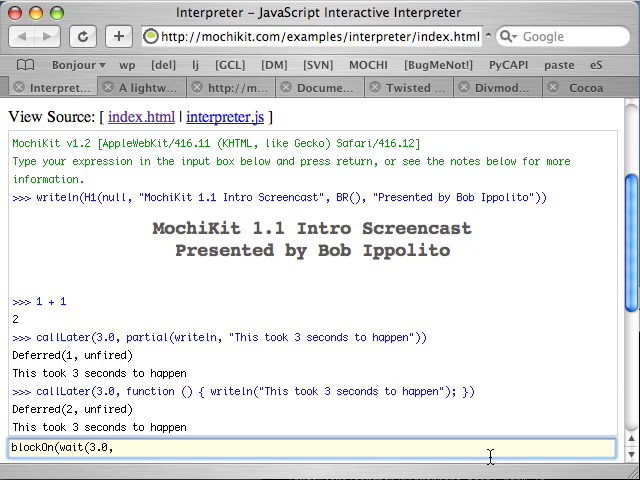
pyautogui.write('"')
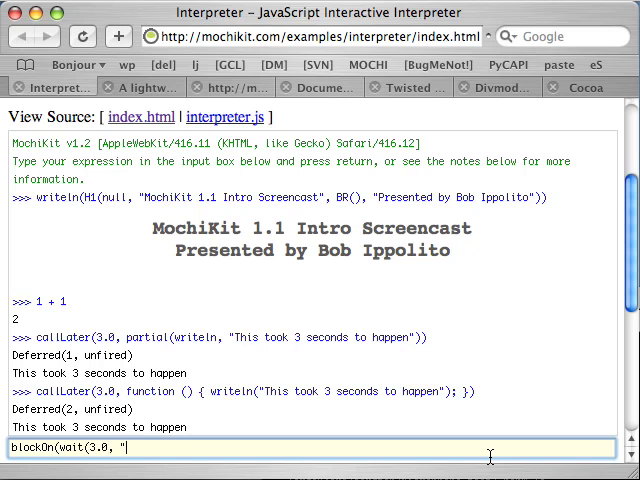
pyautogui.write('this')
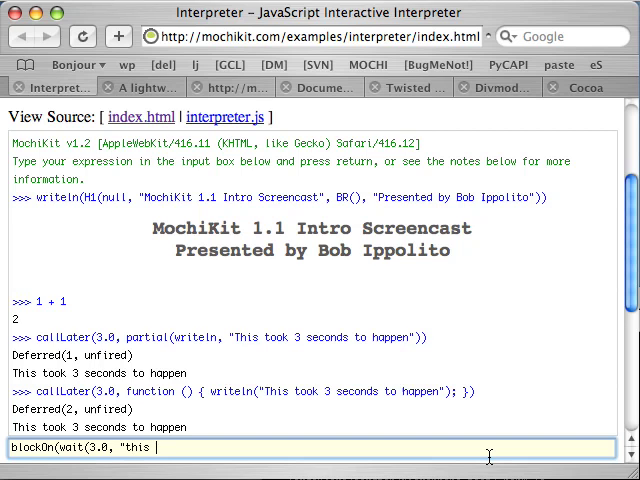
pyautogui.write('just returns')
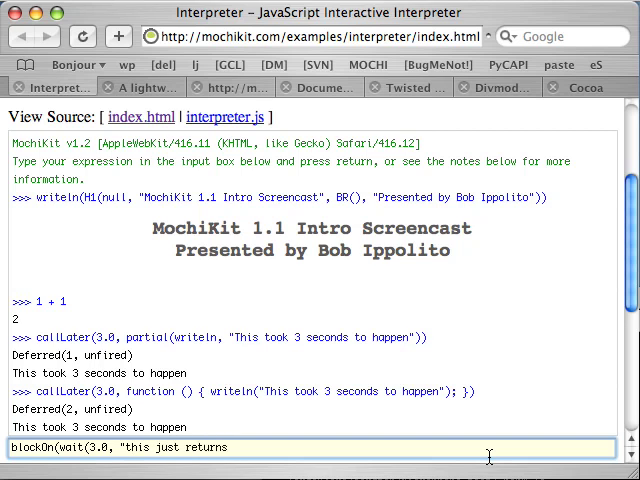
pyautogui.write('a value"')
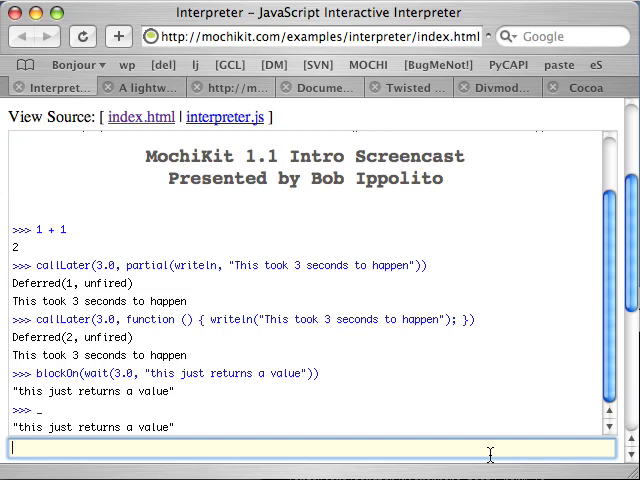
# Fetch ../ajax_tables/domains.json with doSimpleXMLHttpRequest, store it as req and show req.responseText.
pyautogui.write('blockOn')
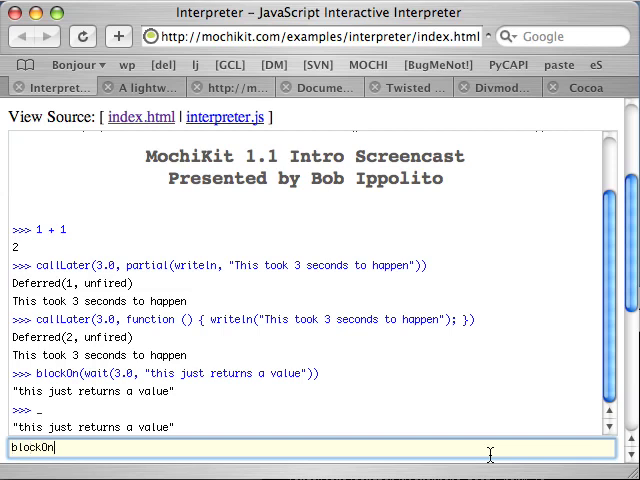
pyautogui.write('(doSimpl')
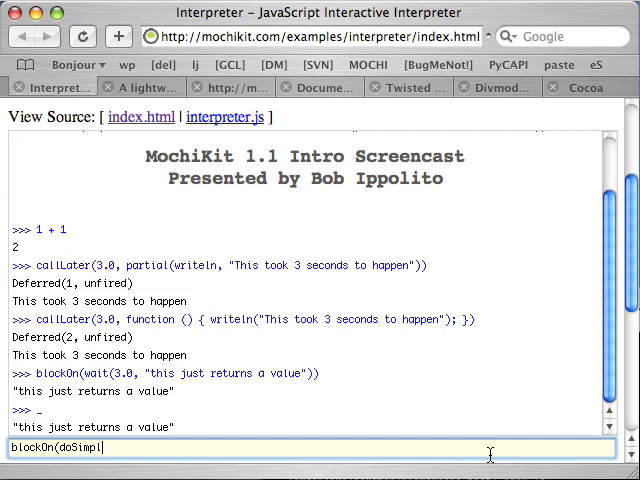
pyautogui.write('e')
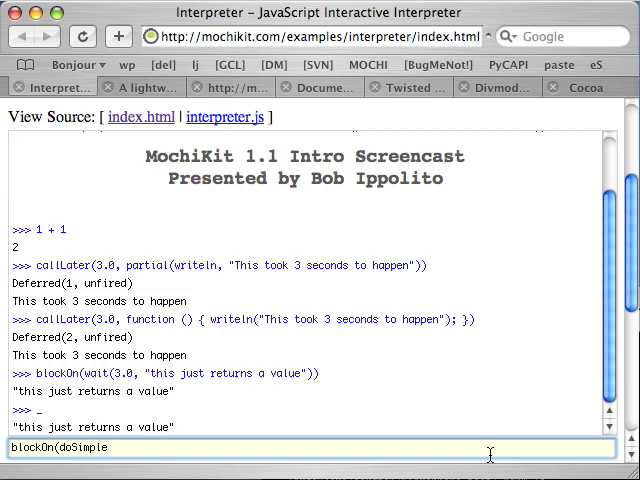
pyautogui.write('XMLHttpRequest')
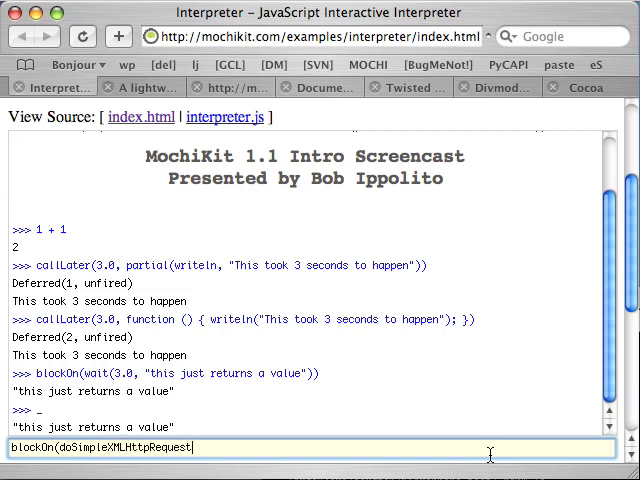
pyautogui.write('("../ajax')
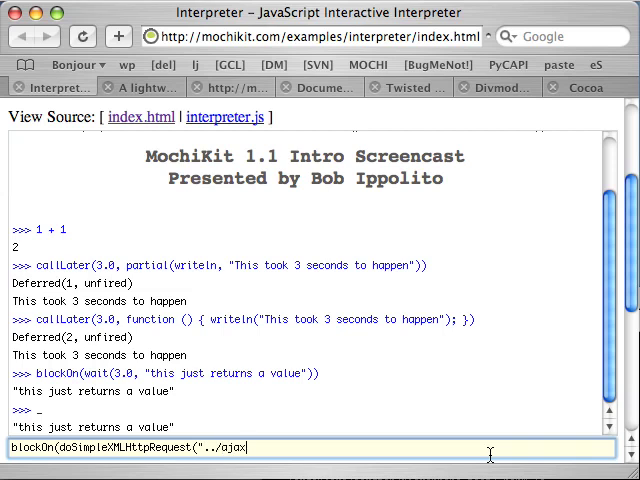
pyautogui.write('_tables/domains')
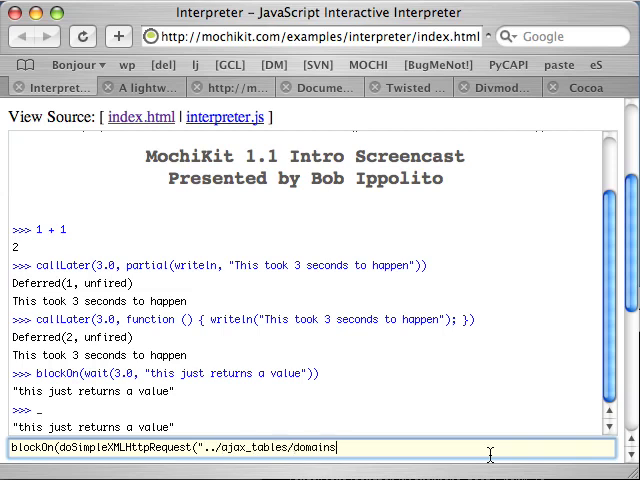
pyautogui.write('.json"))')
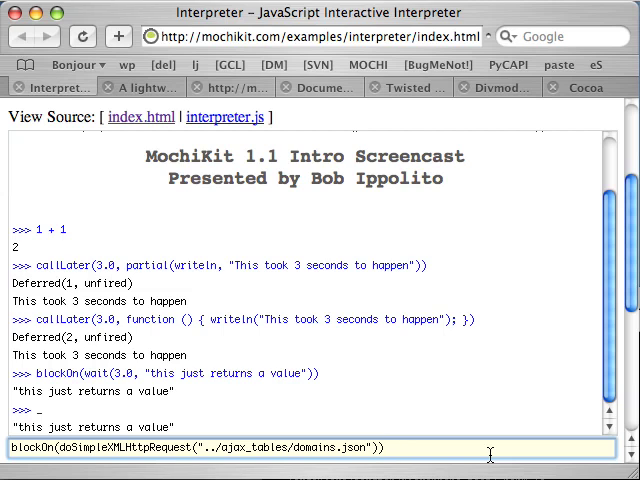
pyautogui.write('r')
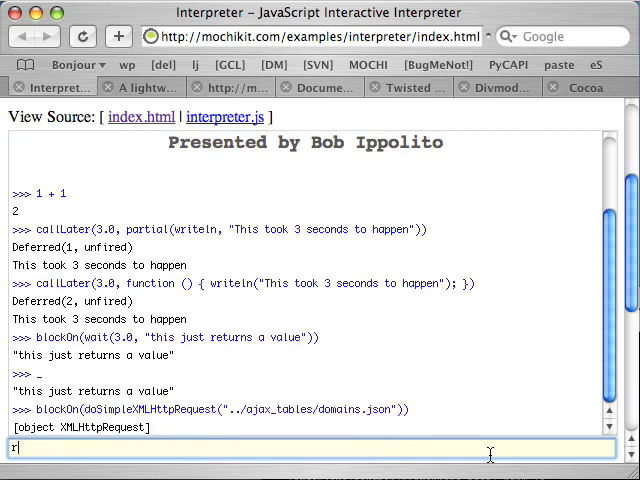
pyautogui.write('req.resp')
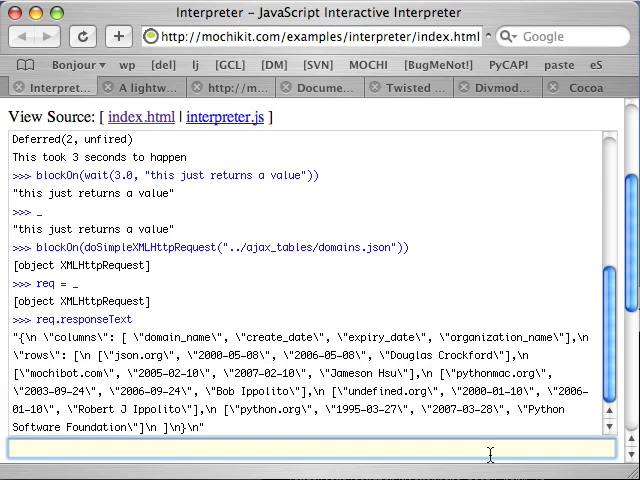
# Load domains.json with loadJSONDoc as doc and list keys(doc), doc.columns and doc.rows.
pyautogui.write('block')
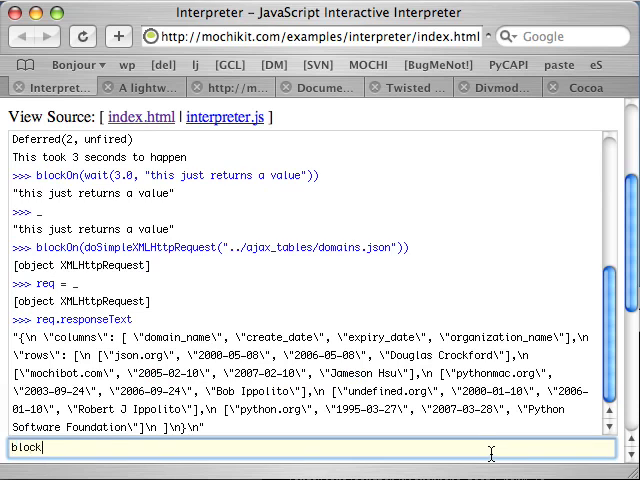
pyautogui.write('On(loadJSONDoc(')
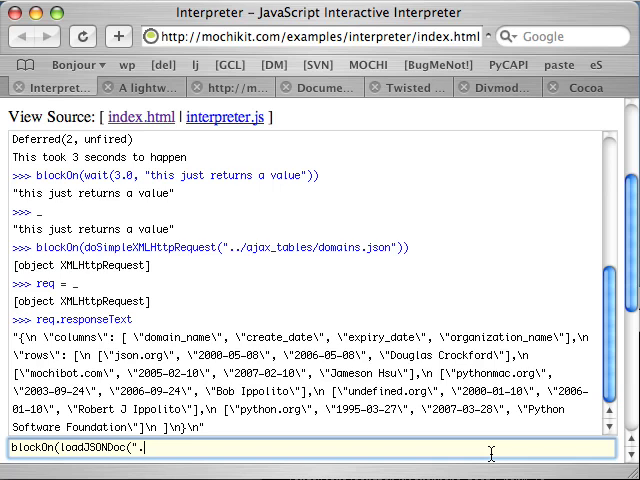
pyautogui.write('./ajax')
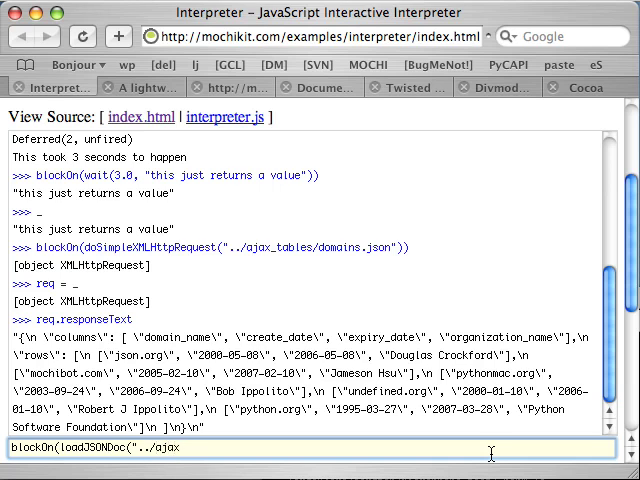
pyautogui.write('_tables/doc')
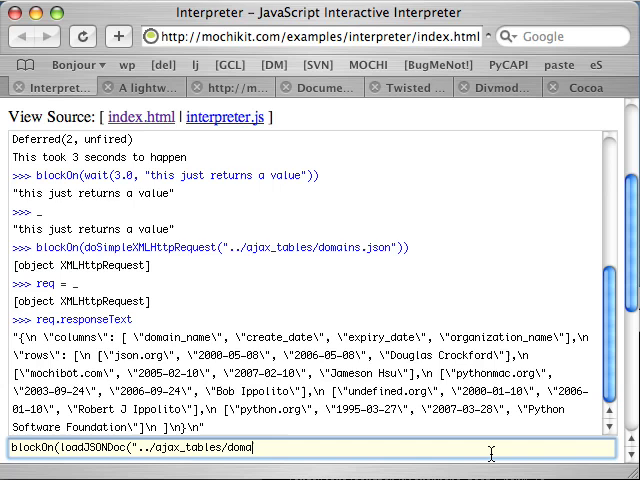
pyautogui.write('ins.ja')
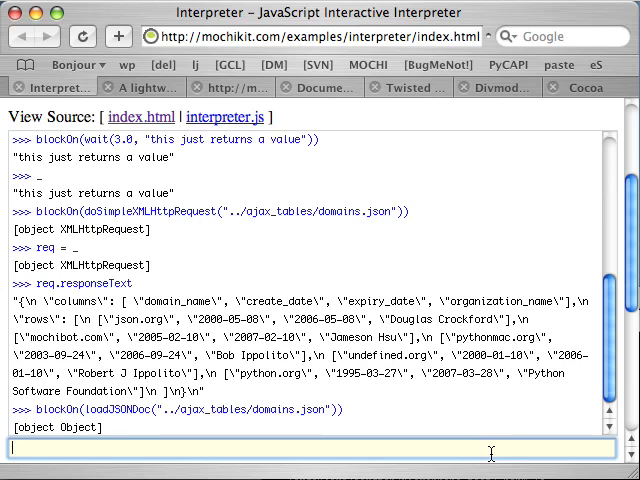
pyautogui.write('doc = _')
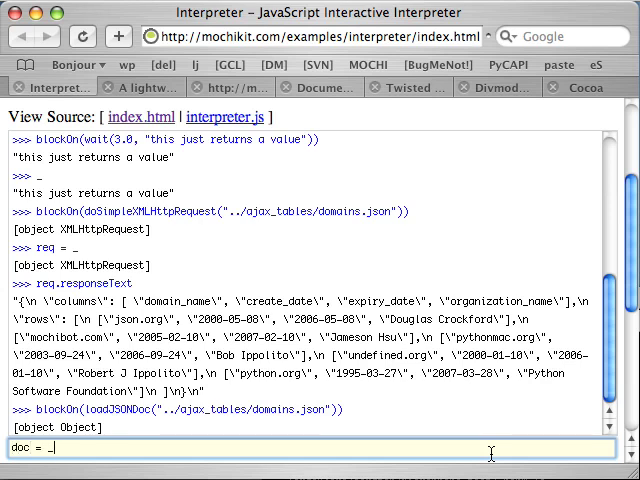
pyautogui.write('keys(do')
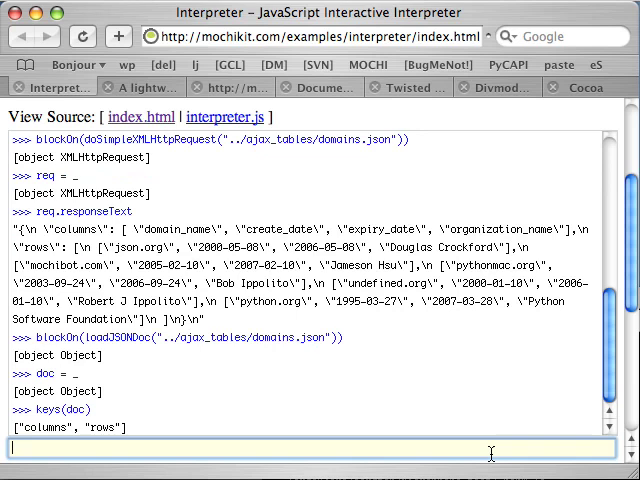
pyautogui.write('doc.columns')
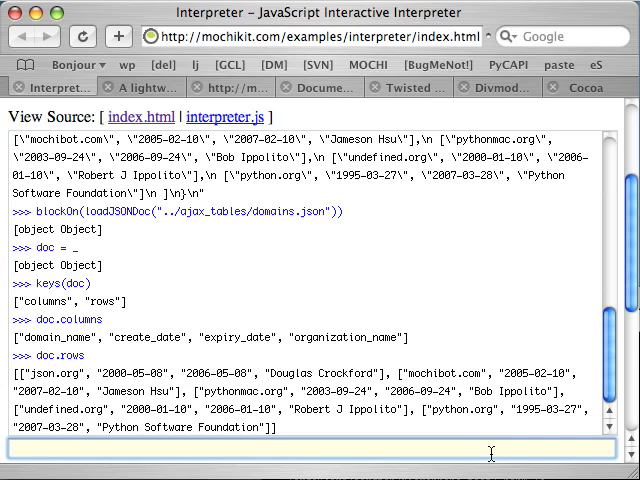
pyautogui.write('blockOn(wait(3000,')
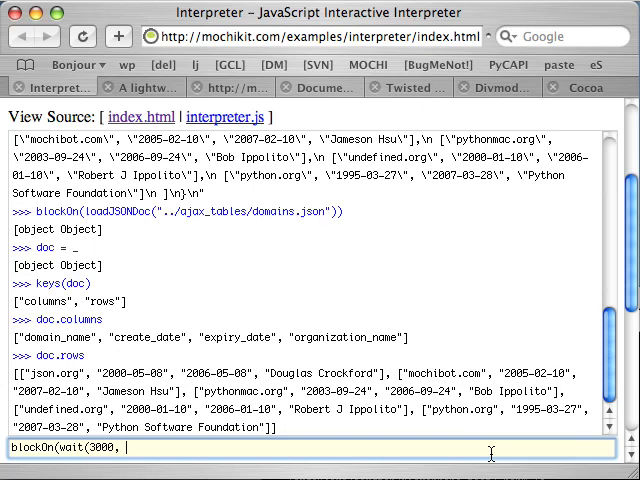
# Cancel a blockOn wait with "not going to wait", evaluate "asdf", then go to the documentation index.
pyautogui.write('"not going to wait")')
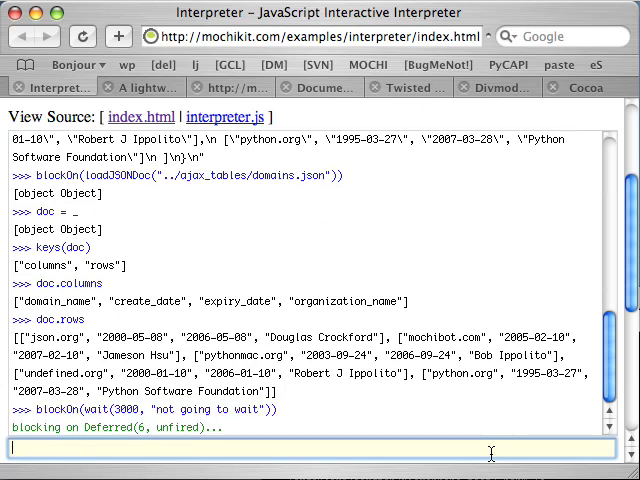
pyautogui.write('asdf')
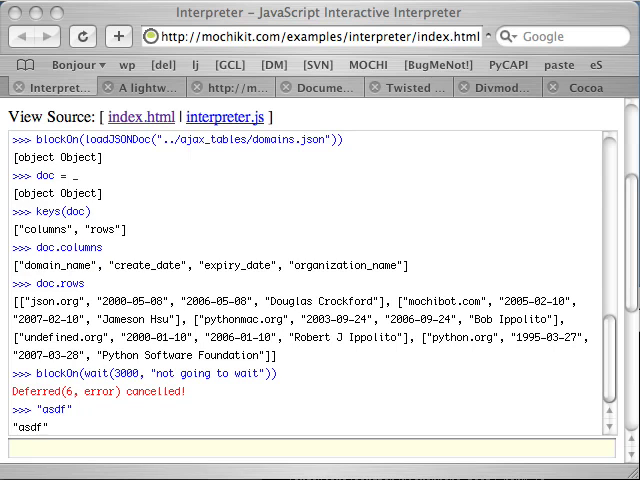
pyautogui.click(320, 88)
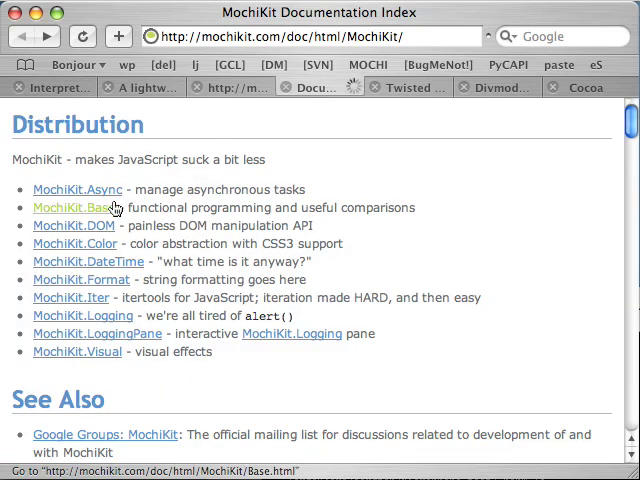
# View the MochiKit.Base documentation page and return to the interpreter.
pyautogui.click(76, 208)
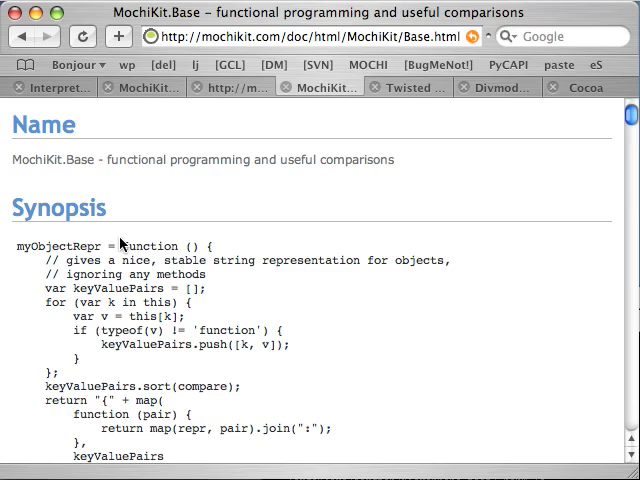
pyautogui.moveTo(36, 120)
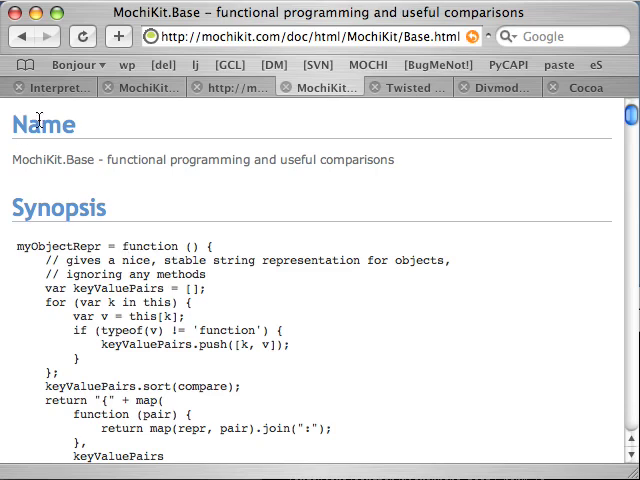
pyautogui.click(52, 88)
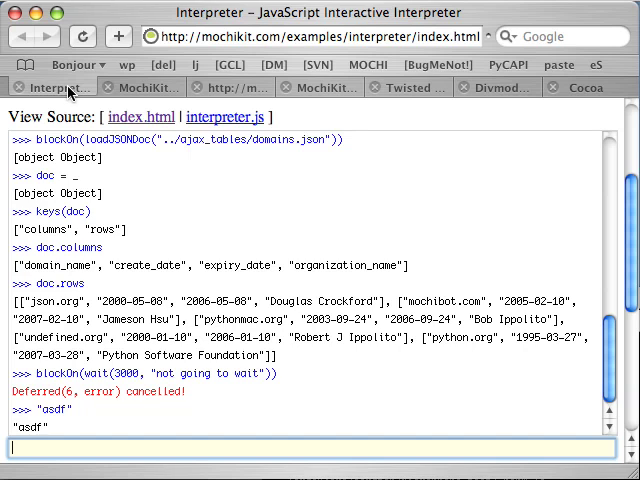
# Evaluate [1, 2, 3].toString(), [].toString(), "".toString() and repr("asdf").
pyautogui.write('[1,2, 3')
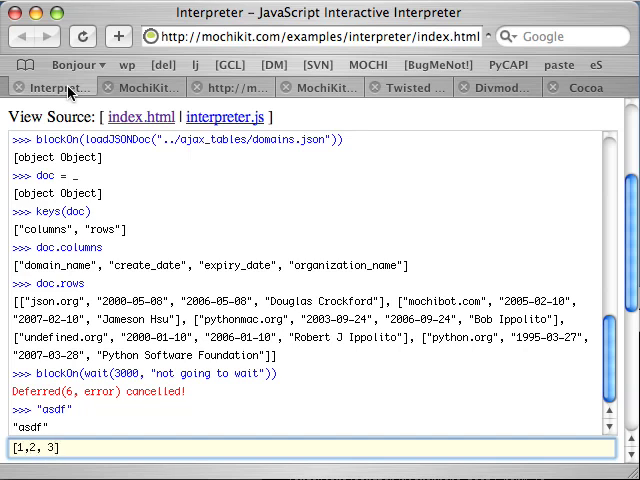
pyautogui.write('.top')
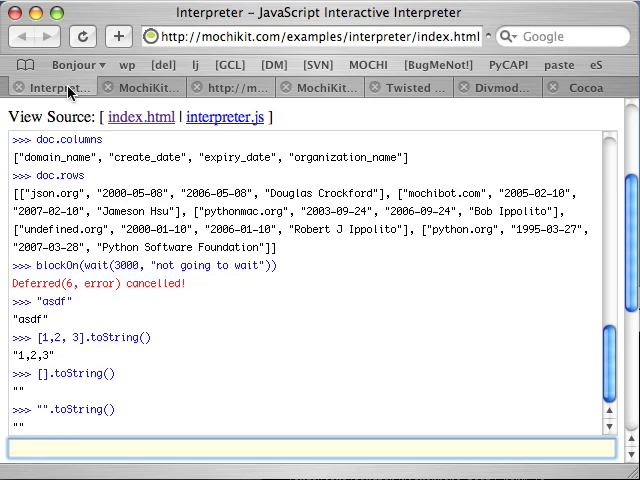
pyautogui.write('repr(')
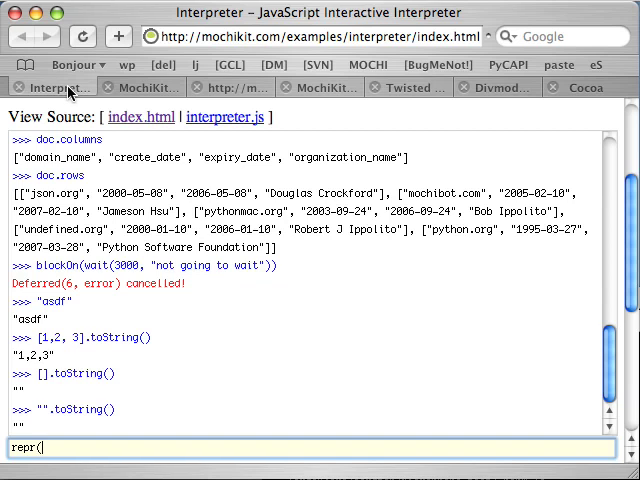
pyautogui.write('"asdf")')
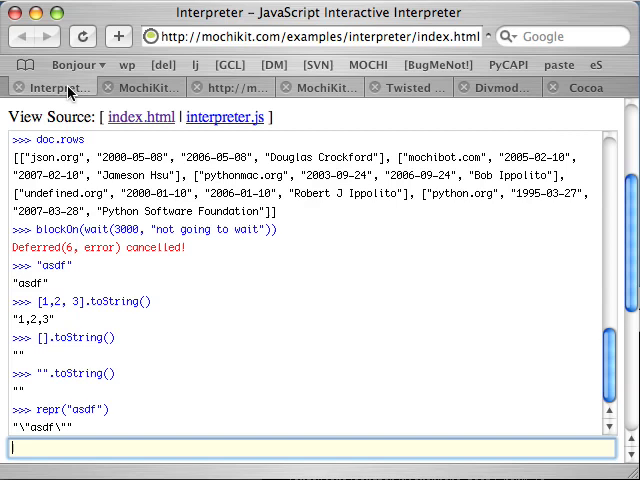
# Show [] == [] and [1, 2] == [1, 2] return false while compare([], []) gives 0.
pyautogui.write('[]')
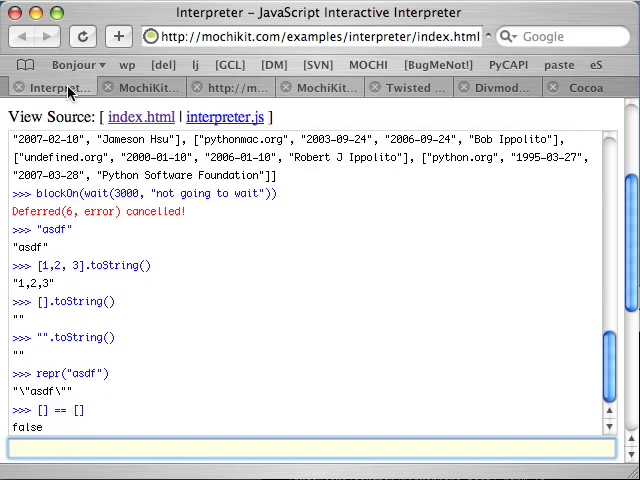
pyautogui.write('[1, 2] ==')
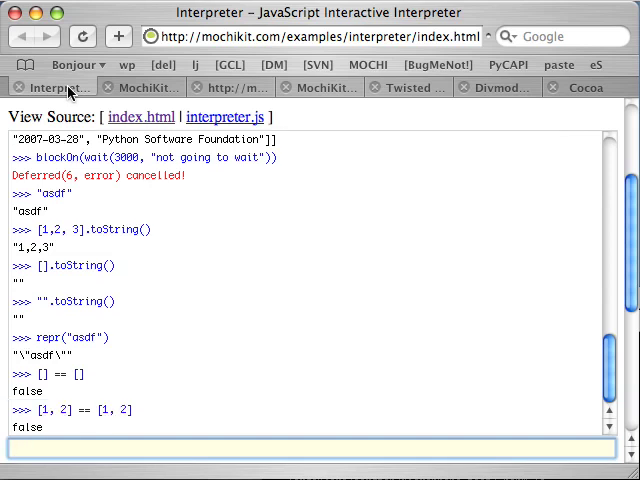
pyautogui.write('compare(')
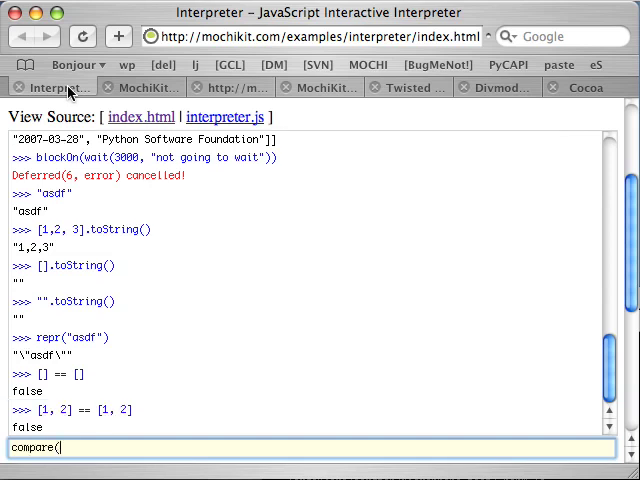
pyautogui.write('[], [])')
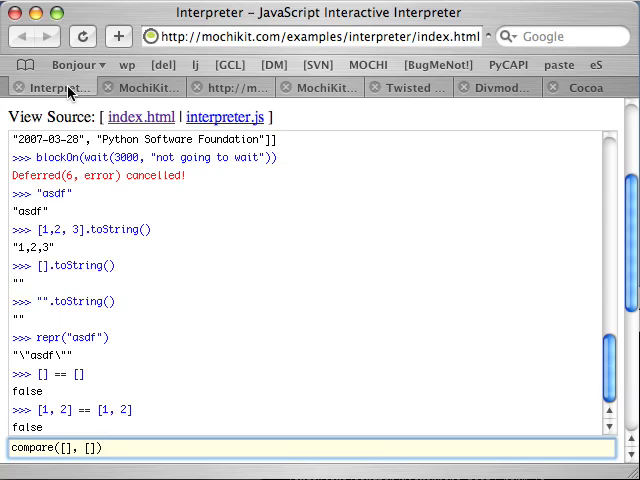
pyautogui.press('Return')
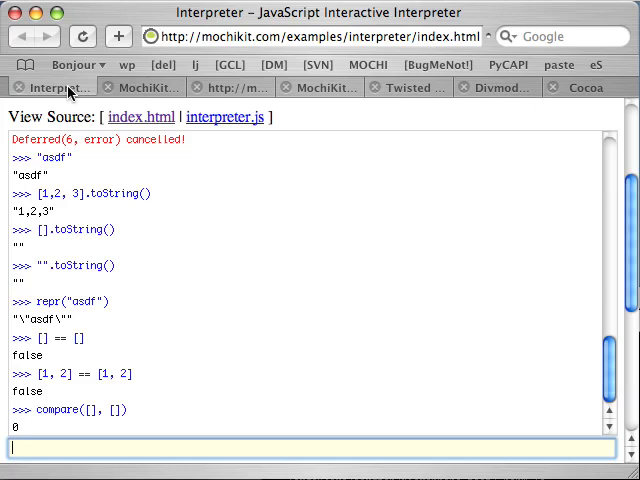
# Evaluate compare([1, 2], [3, 4]) giving -1 and start a sorted example.
pyautogui.write('sorte')
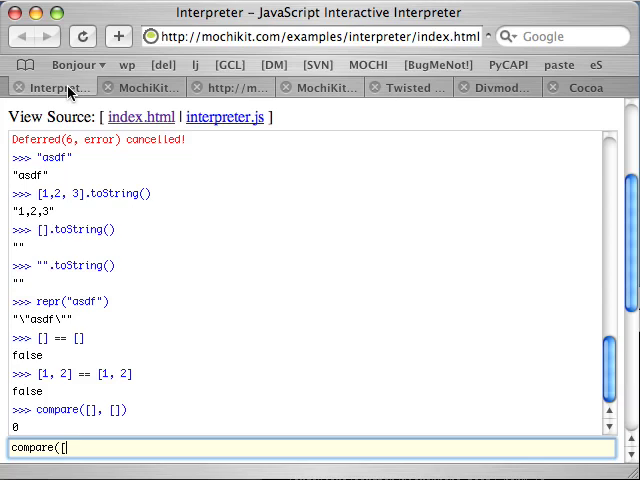
pyautogui.write('1, 2], [')
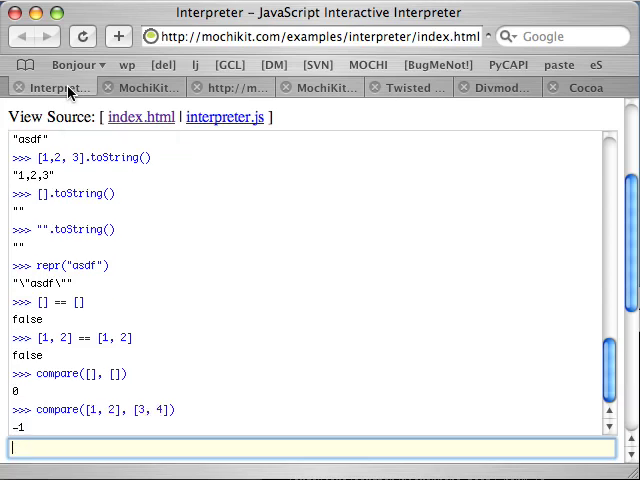
pyautogui.moveTo(50, 88)
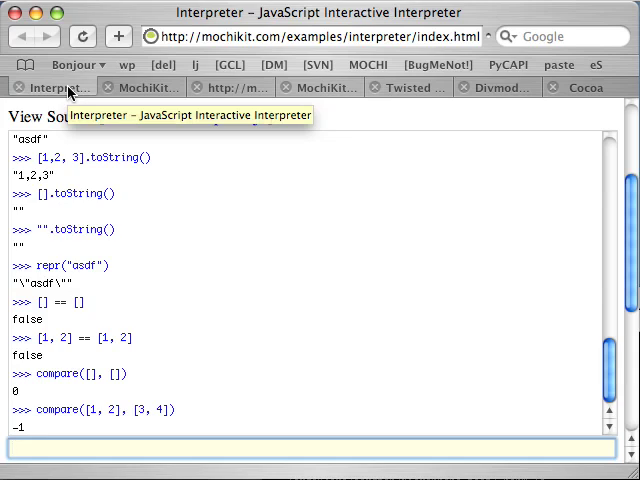
pyautogui.write('sorted(')
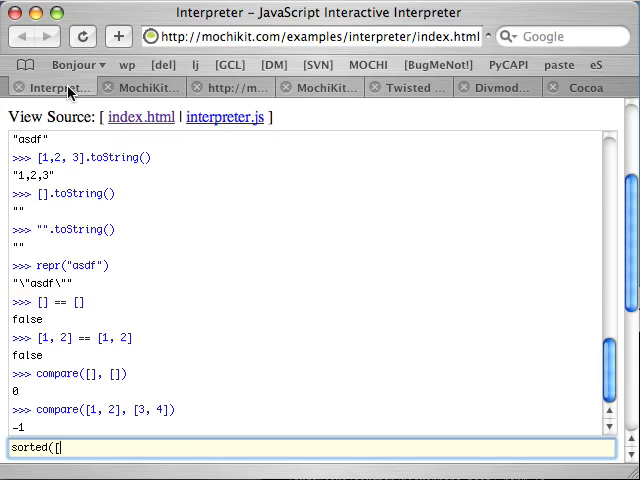
# Run sorted([[2, 4], [1, 3], [5, 5, 5], [0]]) to get [[0], [1, 3], [2, 4], [5, 5, 5]], then start sorted(keys(navigator)).
pyautogui.write('[2, 4], [1, 3')
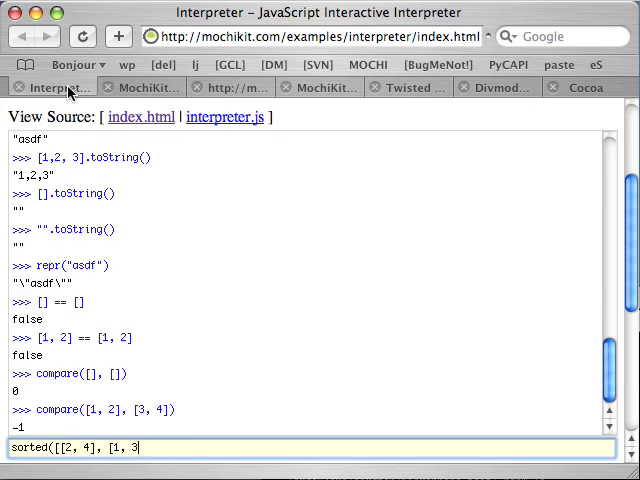
pyautogui.write('], [5, 5, 5]')
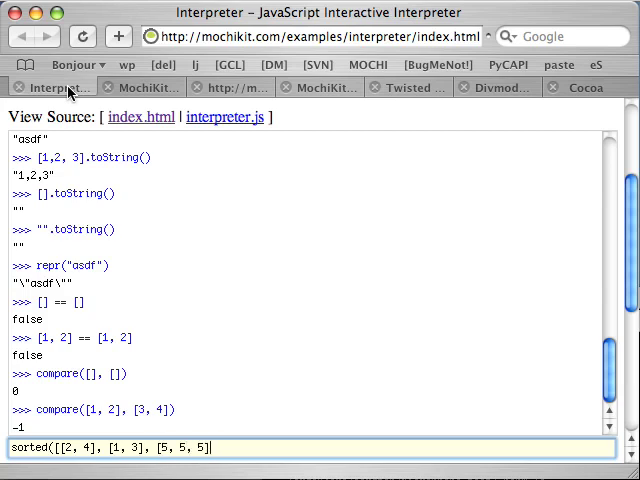
pyautogui.write(', [0]])')
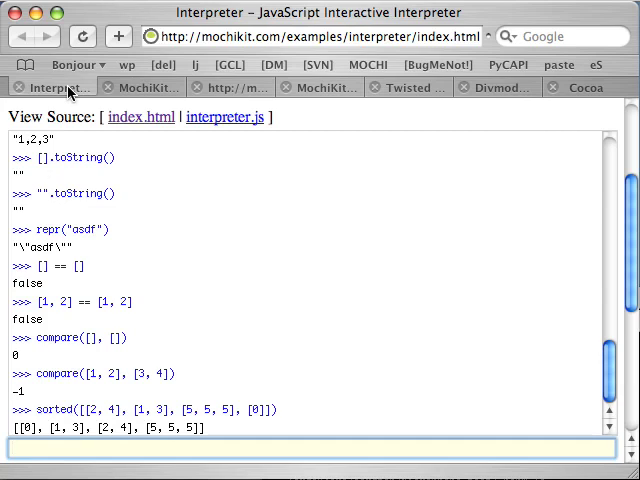
pyautogui.write('sorted(')
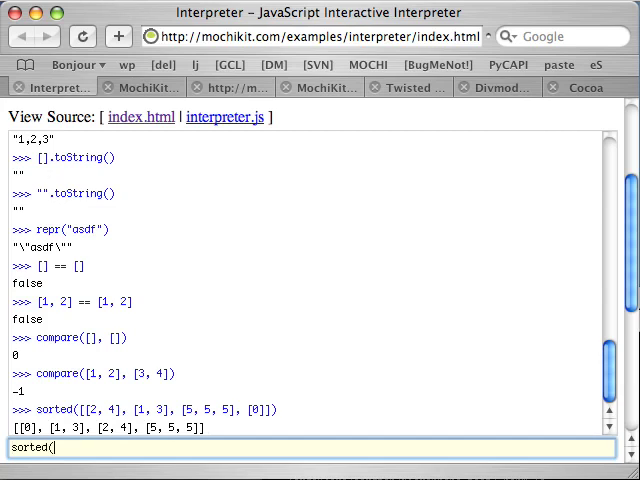
pyautogui.write('keys(navigator)')
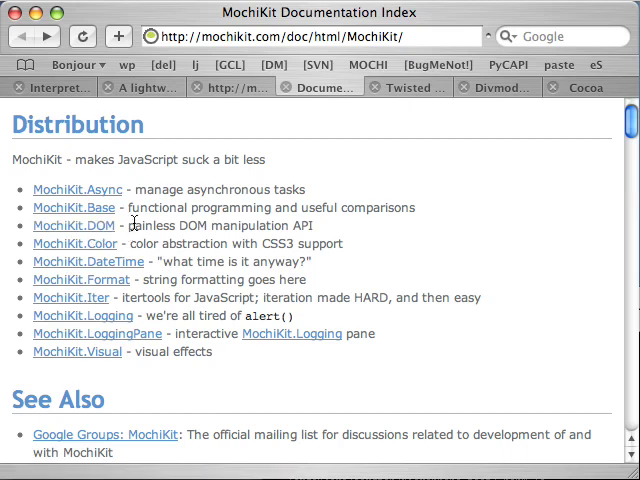
pyautogui.moveTo(558, 64)
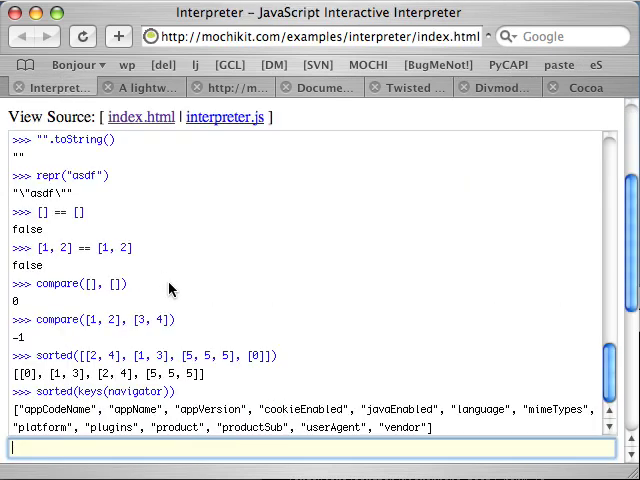
# Build t = TABLE({border: 2}, TR(null, TD(null, "cell here"))) as a one-cell table.
pyautogui.write('t = TABLE(')
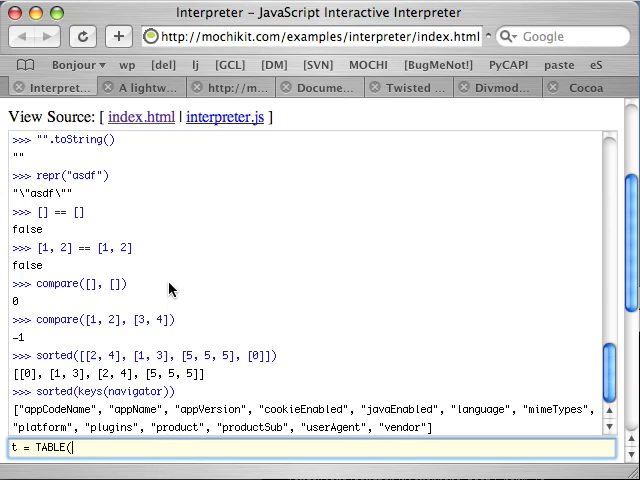
pyautogui.write('{border:')
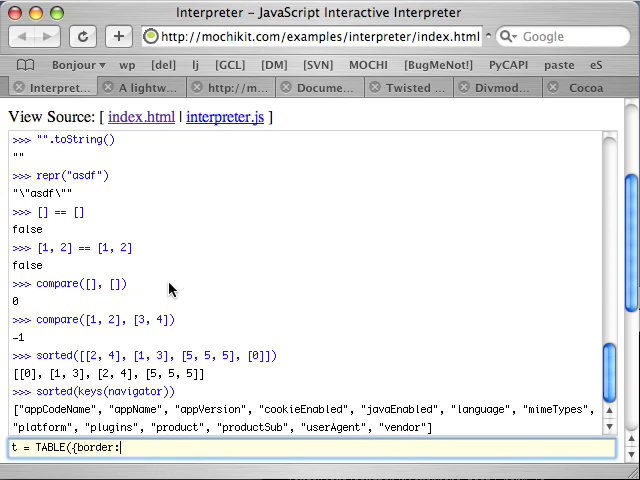
pyautogui.write('2}, TR(n')
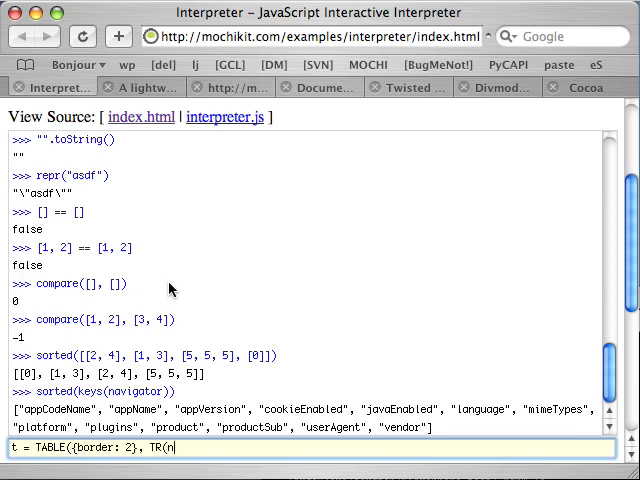
pyautogui.write('ull, TDE(n')
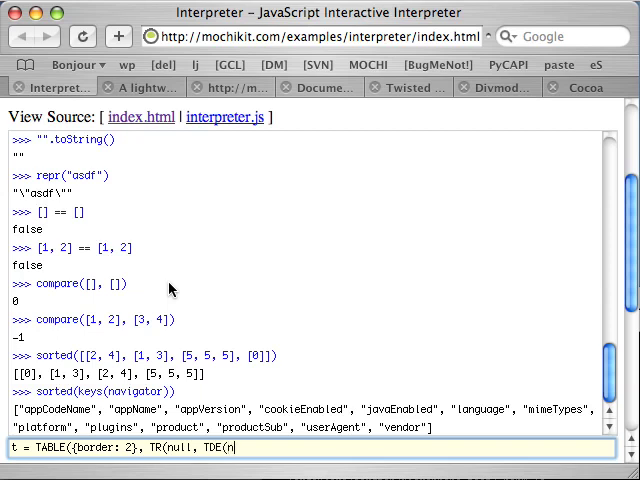
pyautogui.write('ull,')
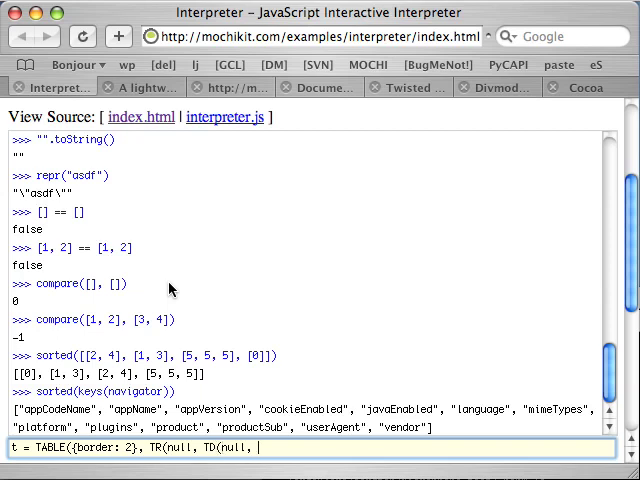
pyautogui.write('"cell he')
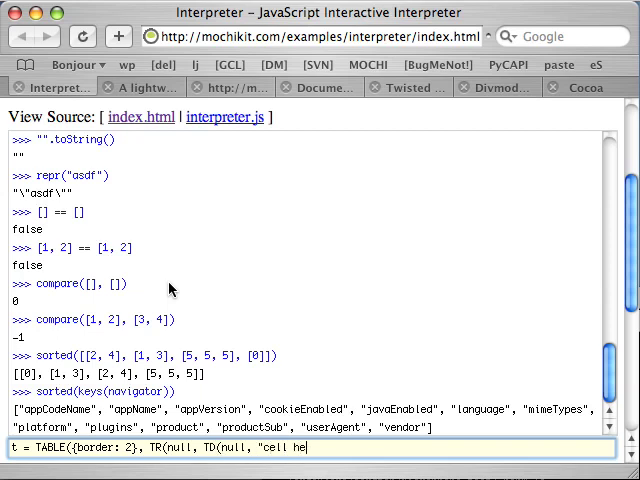
pyautogui.write('re"))')
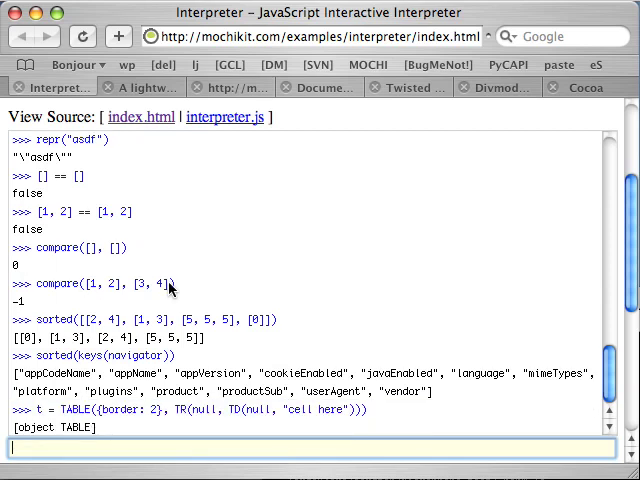
# Show the table with writeln(t) and read back "cell here" with scrapeText(t).
pyautogui.write('wri')
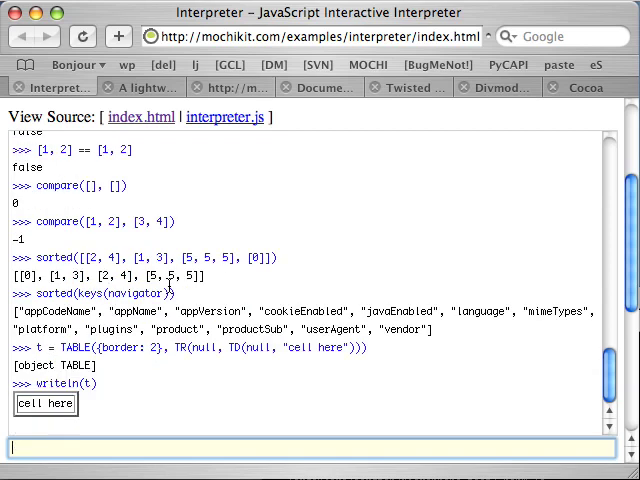
pyautogui.write('sc')
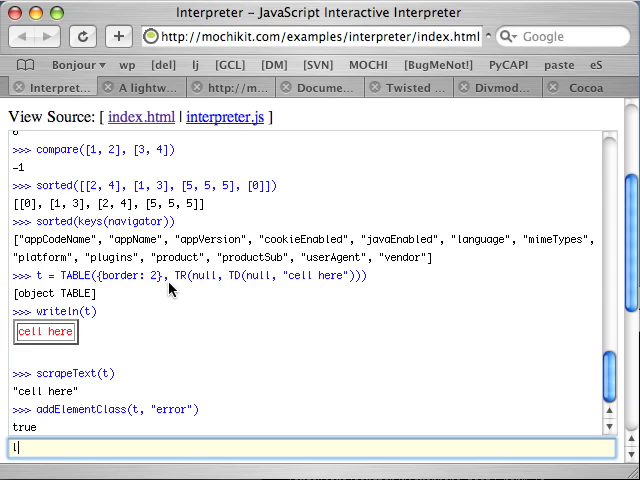
# Create logo = IMG({src: "/images/i_logo.gif"}) and swapDOM(t, logo) to replace the table with the logo.
pyautogui.write('ogo = IMG({')
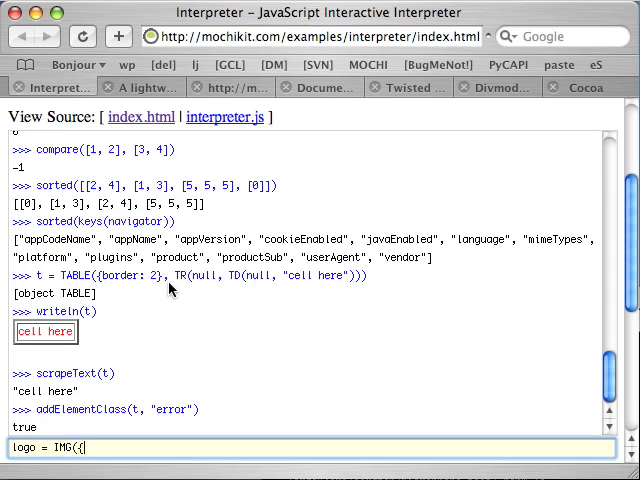
pyautogui.write('src: "/imag')
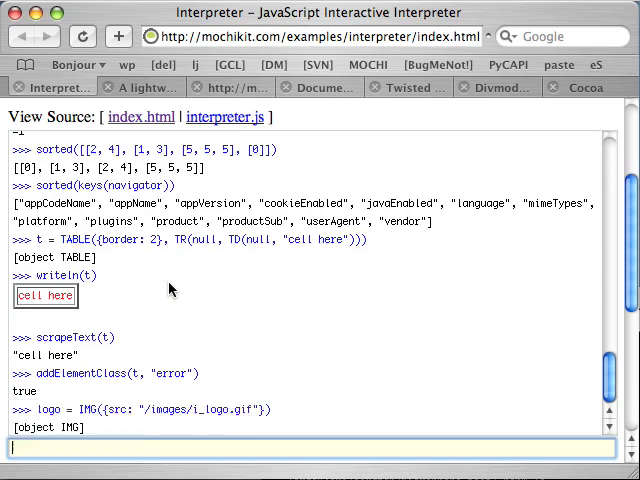
pyautogui.write('swapDO')
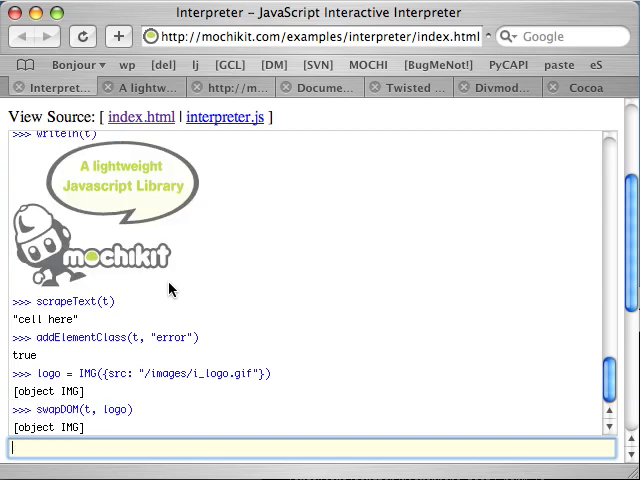
pyautogui.moveTo(230, 256)
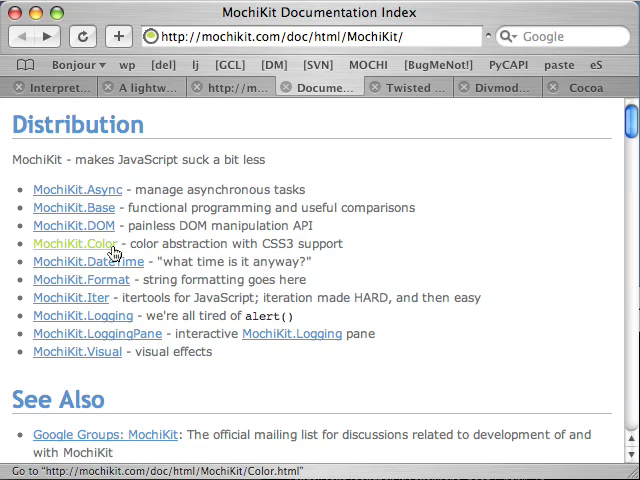
# View the MochiKit.Color reference page and its Synopsis, then return to the interpreter session.
pyautogui.click(72, 244)
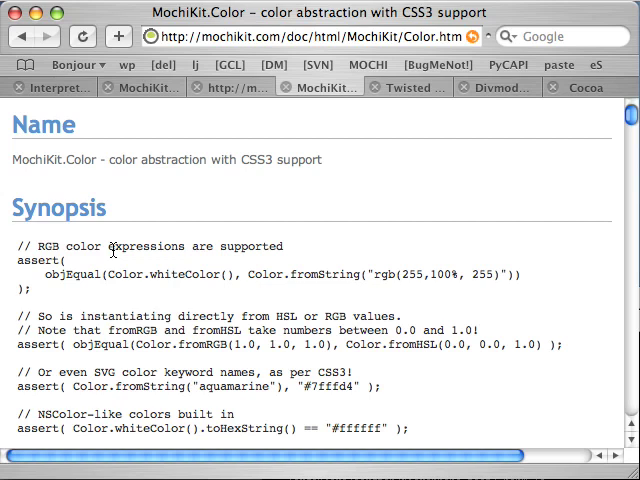
pyautogui.scroll(-3)
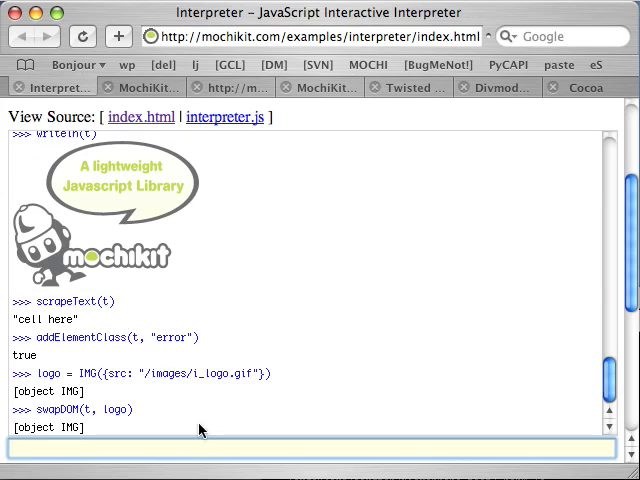
pyautogui.click(578, 88)
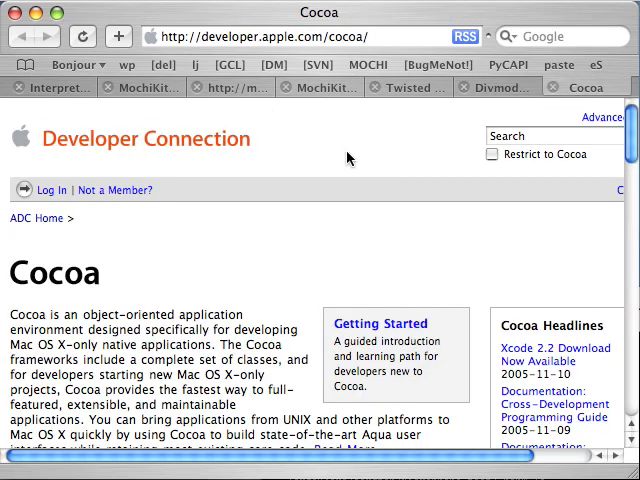
pyautogui.click(56, 88)
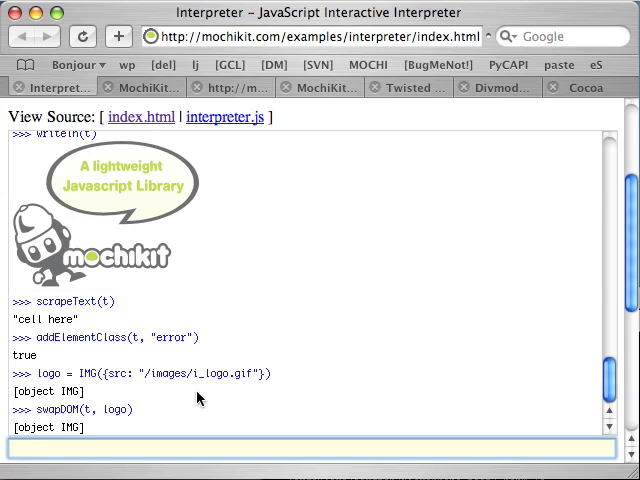
# Evaluate Color.blueColor() and Color.fromName("chartreuse"), yielding the chartreuse hex string #7fff00.
pyautogui.write('Color.')
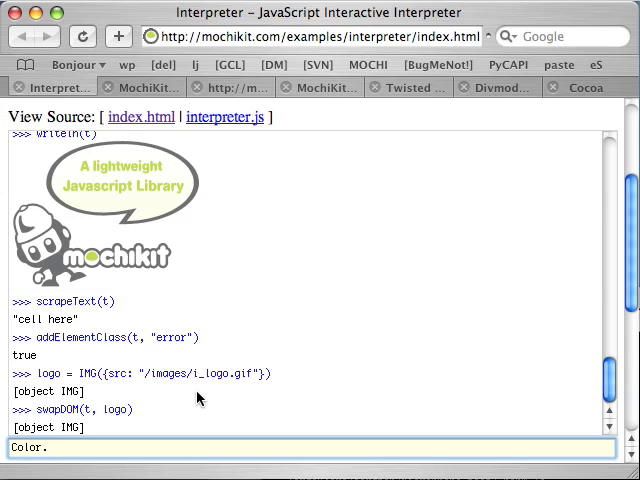
pyautogui.write('blueColor')
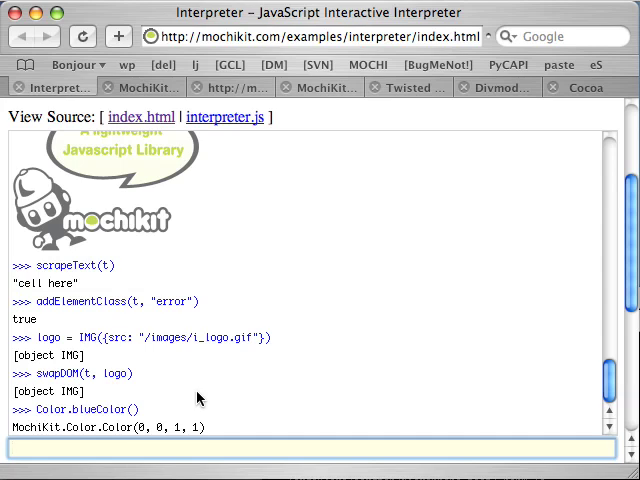
pyautogui.write('Color.fromName("char')
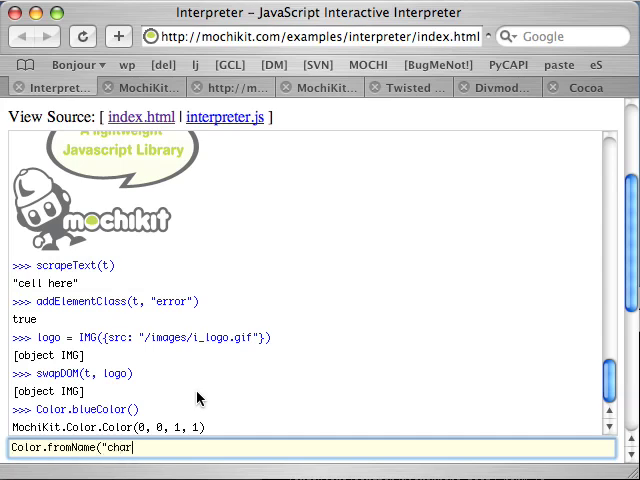
pyautogui.write('treuse")')
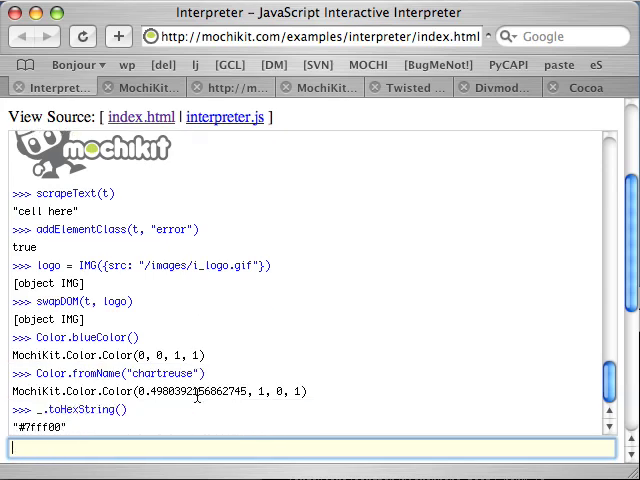
pyautogui.moveTo(364, 224)
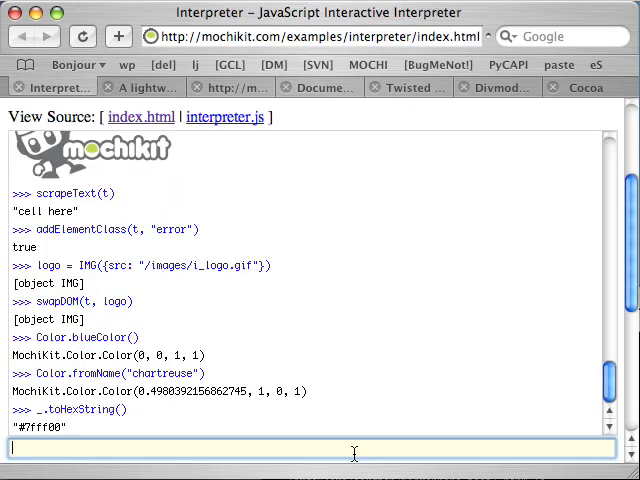
# Run toISOTimestamp(new Date()) and toISOTimestamp(new Date(), true) for local and UTC timestamps.
pyautogui.write('toISOTimestamp')
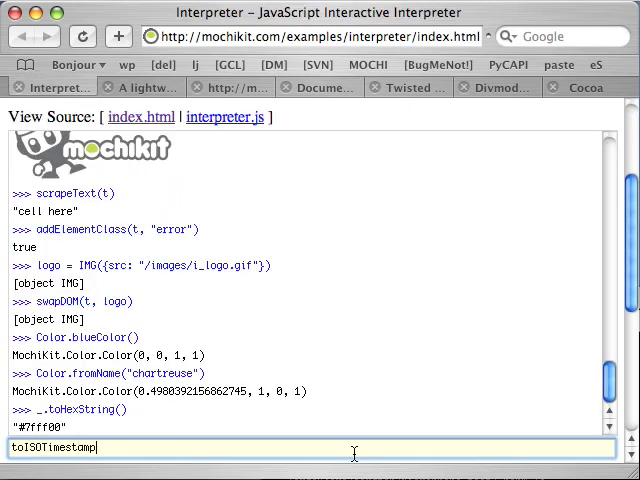
pyautogui.write('(new Date')
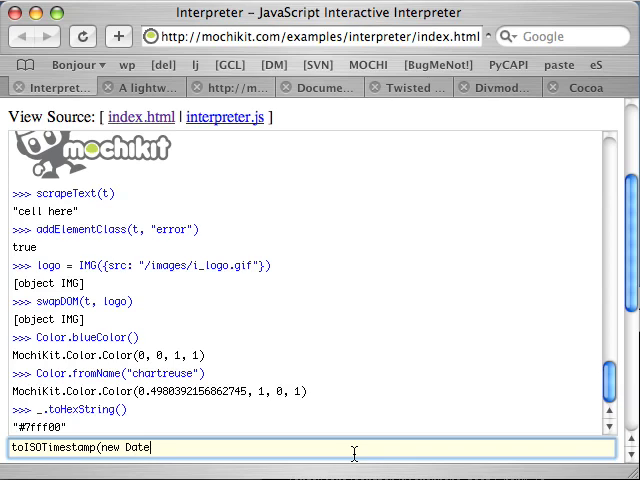
pyautogui.write('))')
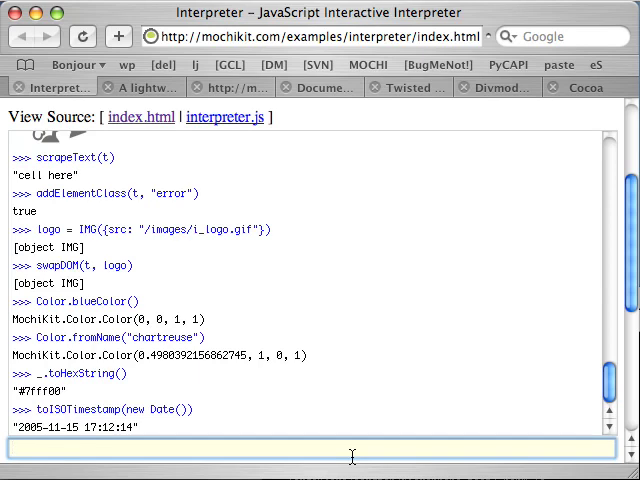
pyautogui.write('toISOTimestamp(new Date())')
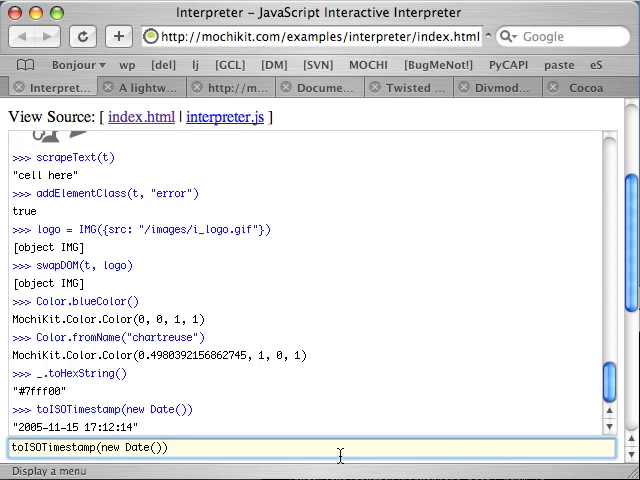
pyautogui.write(', true')
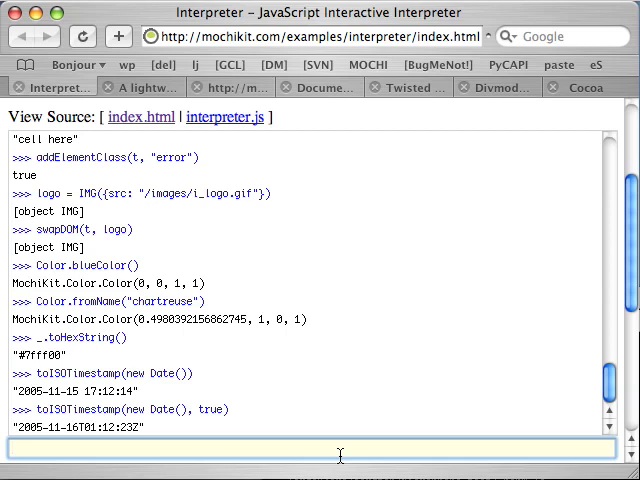
# Start an isoTimestamp("2005-...") call to parse a date string.
pyautogui.write('isoTimestamp(2005,')
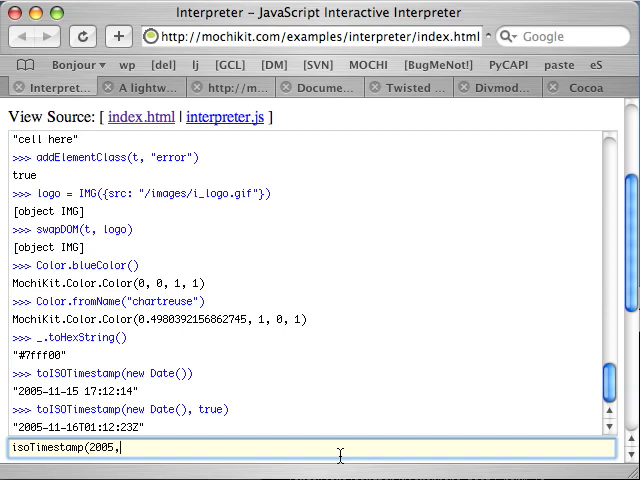
pyautogui.write('"2005-')
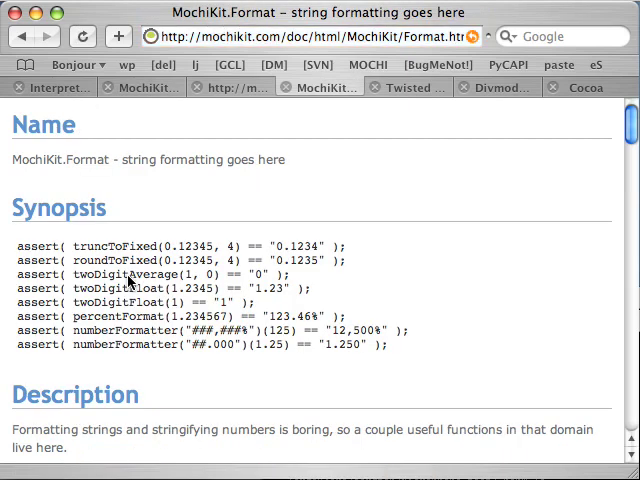
pyautogui.moveTo(60, 56)
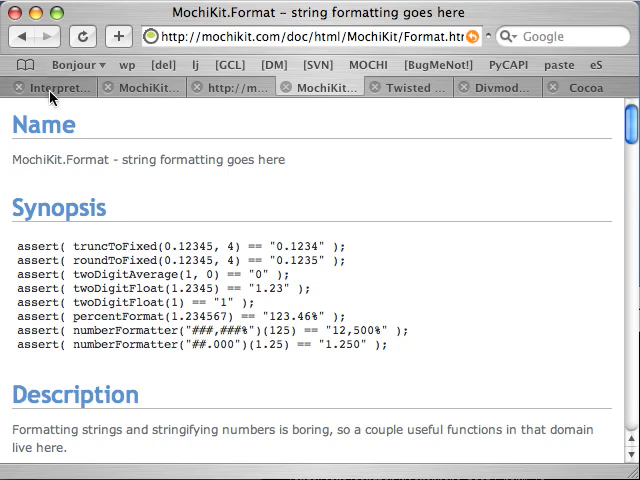
pyautogui.click(56, 88)
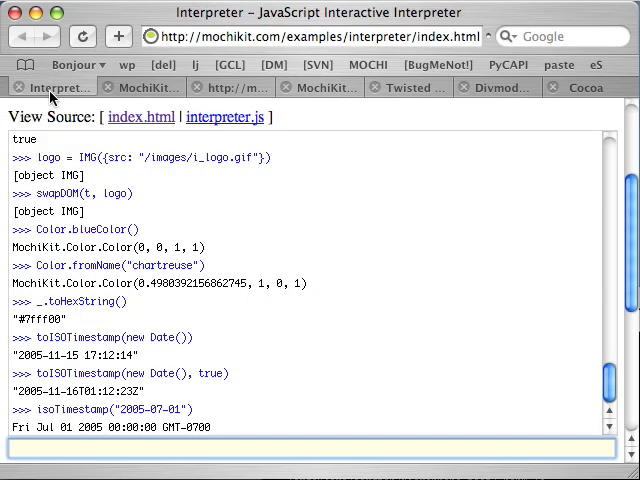
pyautogui.write('numberFormatter(')
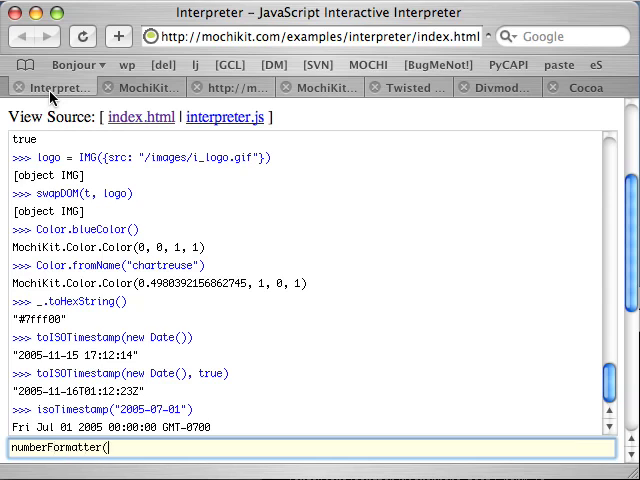
pyautogui.write('"$')
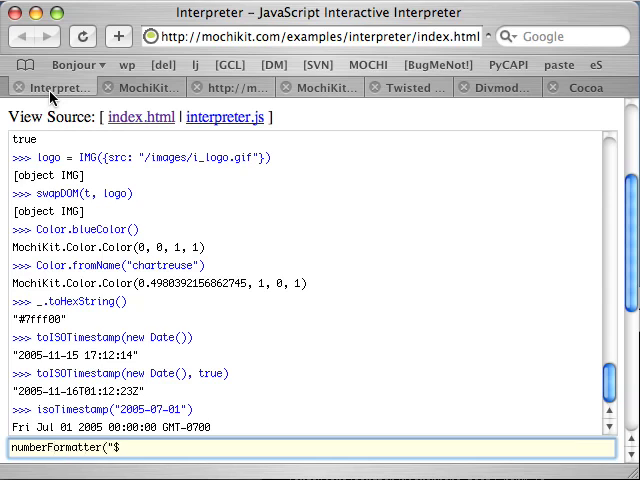
pyautogui.write('#,###')
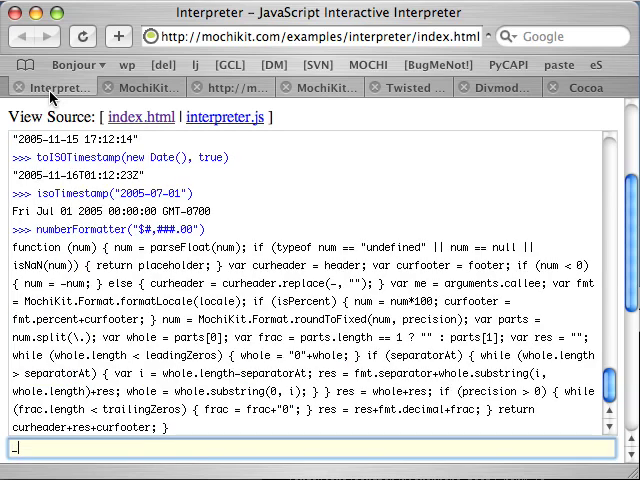
pyautogui.write('f')
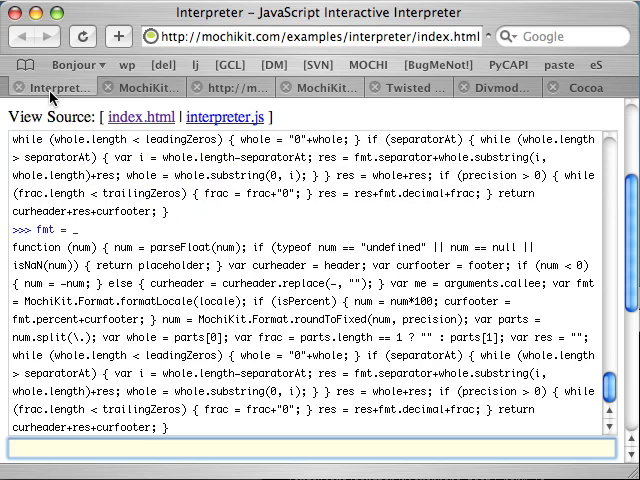
pyautogui.write('fmt("')
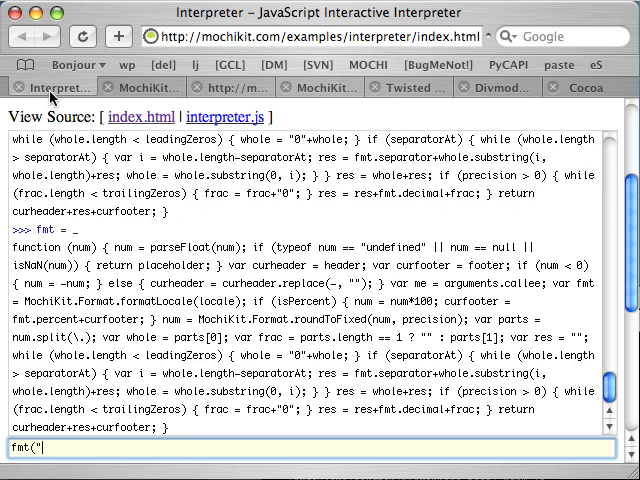
pyautogui.write('1212342323')
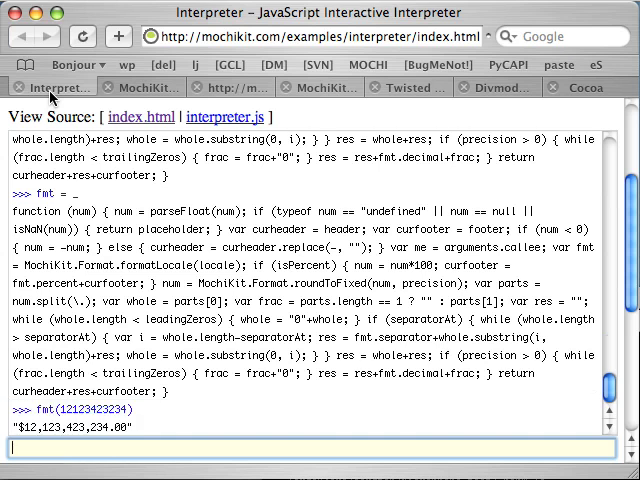
# Apply a percent numberFormatter("#.###%") to 1000, giving 100,000%.
pyautogui.write('numberFormatter("#,###%')
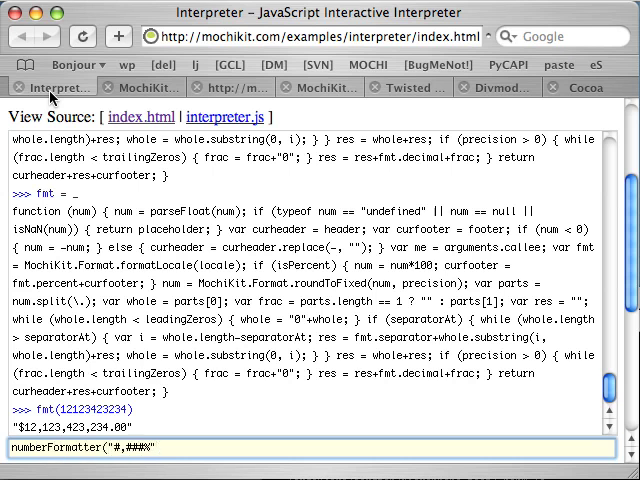
pyautogui.write('(1000)')
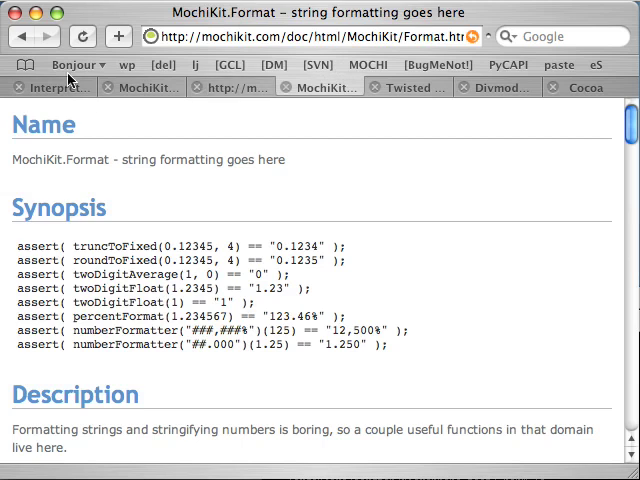
# Run reversed(chain([5, 4, 3, 2], [1, 2, 3])) to get the reversed combined list.
pyautogui.click(56, 88)
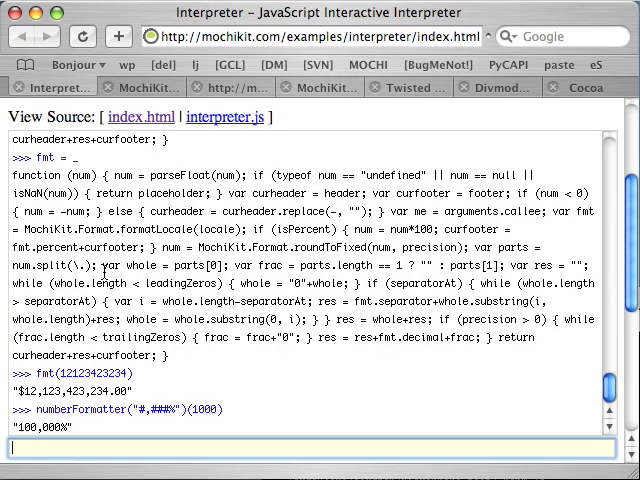
pyautogui.write('reversed(chain(')
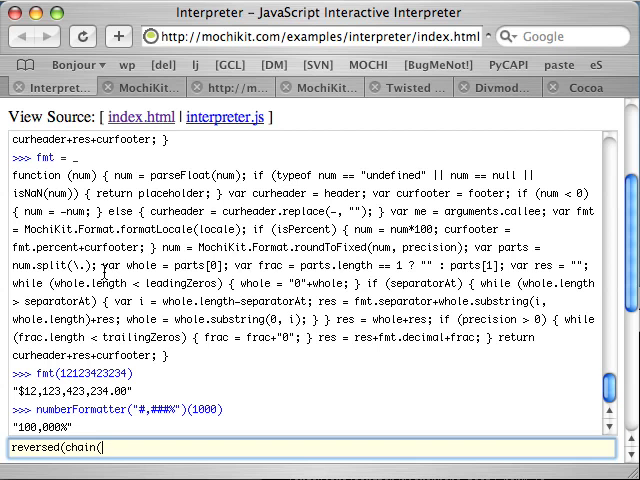
pyautogui.write('[')
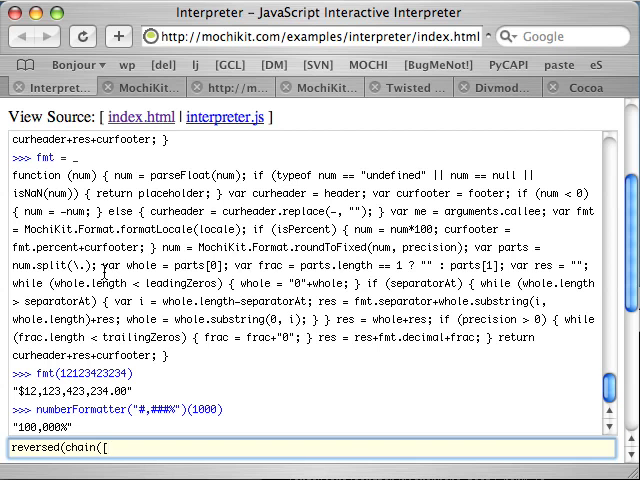
pyautogui.write('5, 4, 3,')
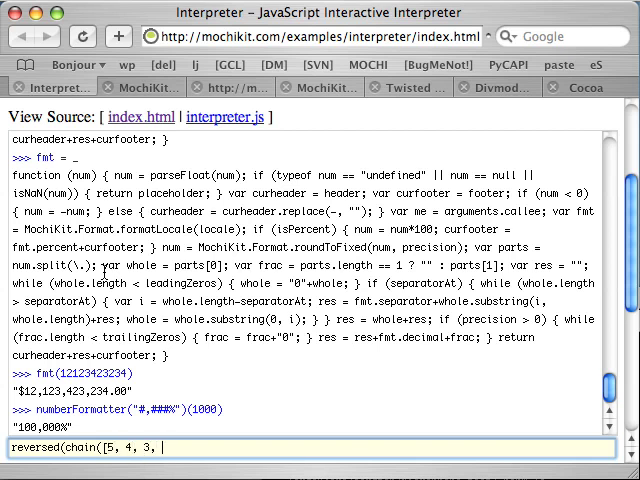
pyautogui.write('2], [1')
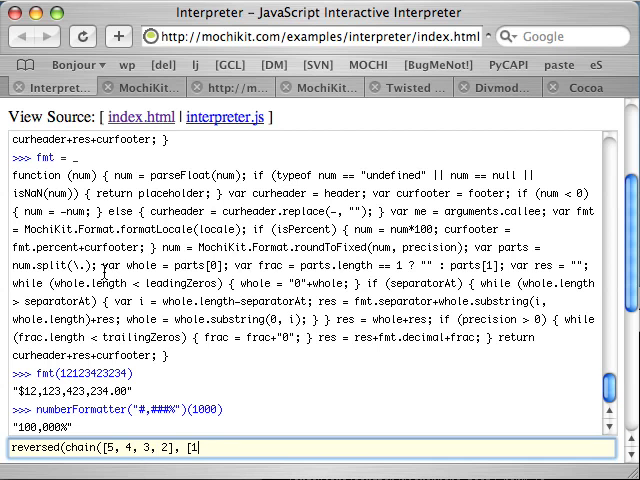
pyautogui.write(', 2, 3])')
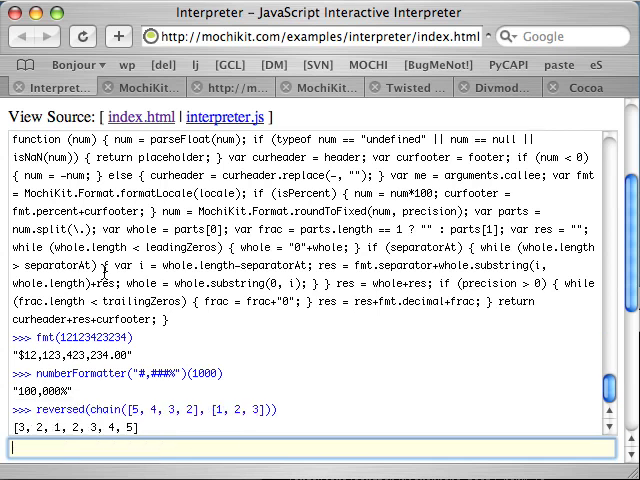
# Sum the Fibonacci list [1, 1, 2, 3, 5, 8, 13] to 33.
pyautogui.write('sum([1, 2')
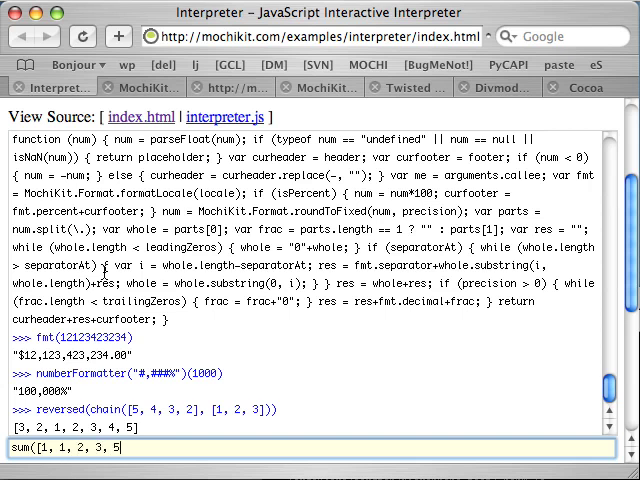
pyautogui.write(', 8, 13')
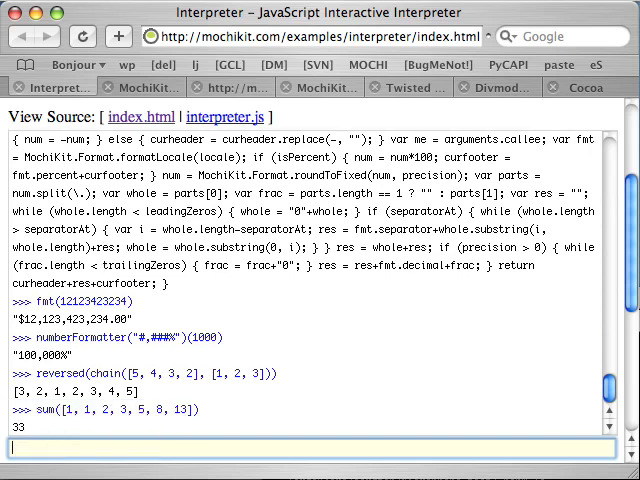
# Log "where does this go?" and logWarning("maybe we should the bookmarklet").
pyautogui.write('log(')
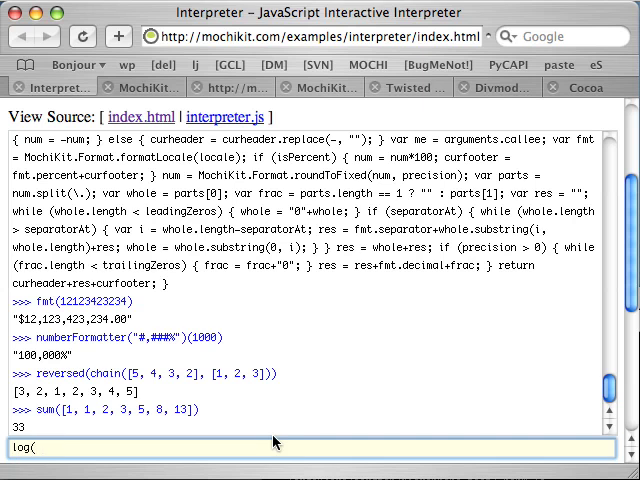
pyautogui.write('"where')
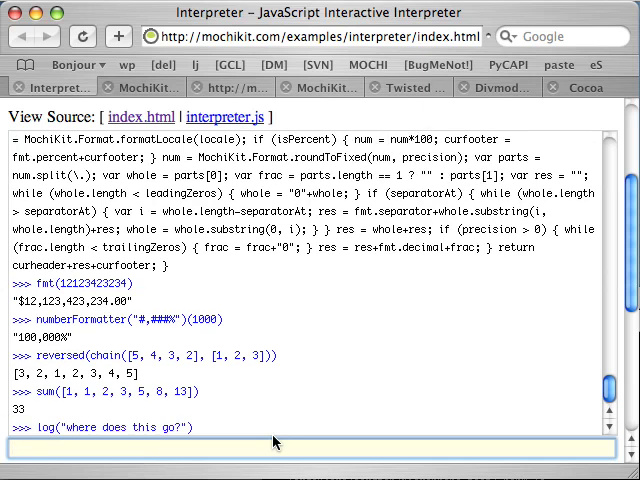
pyautogui.write('logWarning("maybe')
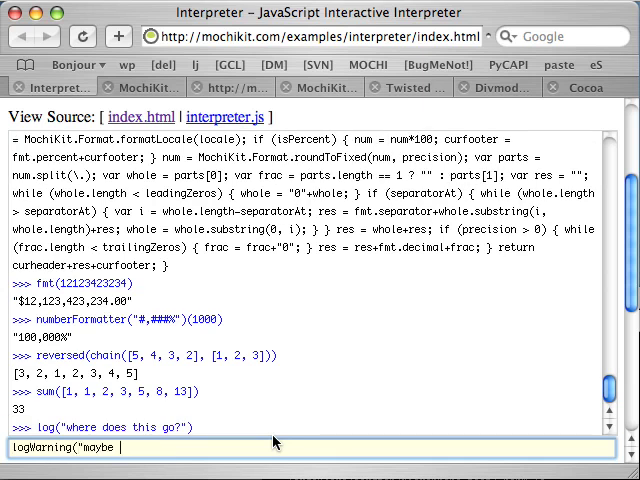
pyautogui.write('we should')
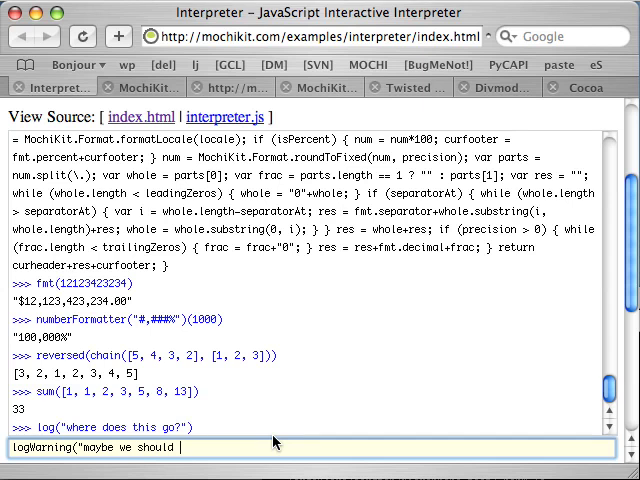
pyautogui.write('the bookmark')
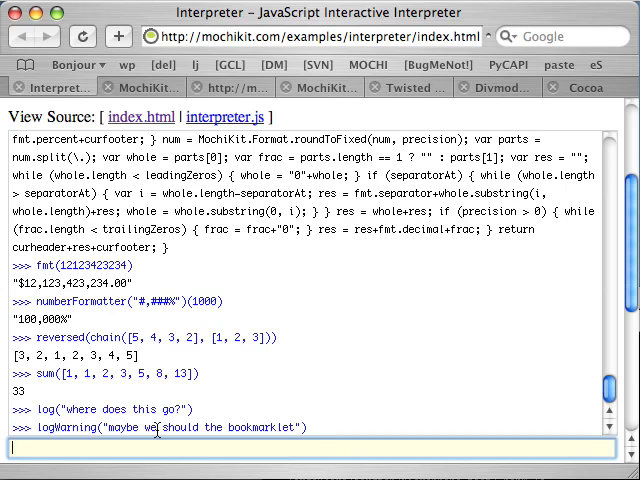
# Inspect the logger object and list its keys with keys(logger).
pyautogui.write('logger')
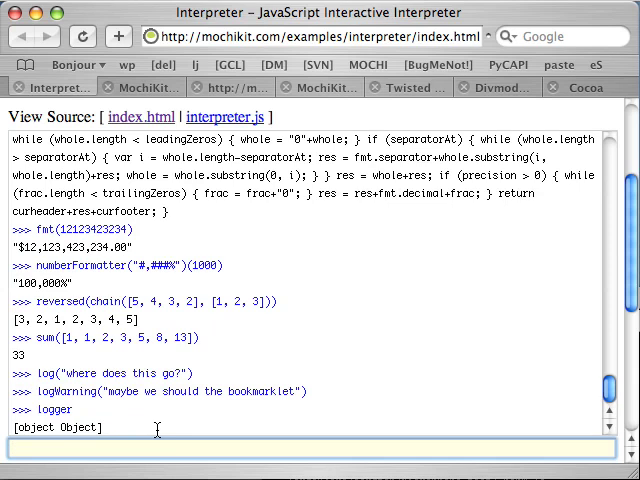
pyautogui.write('keys(')
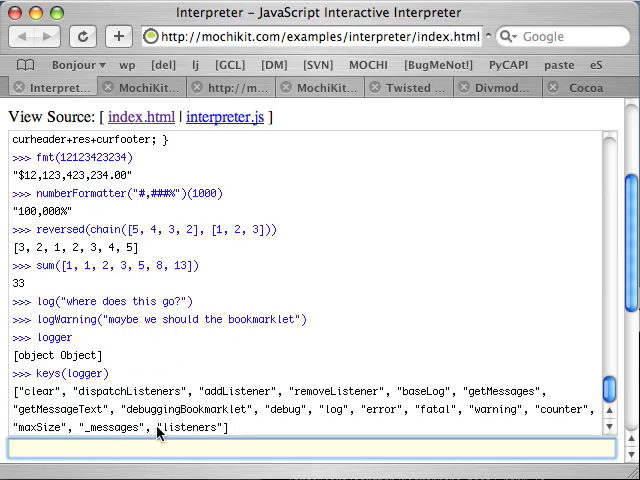
pyautogui.write('logger.')
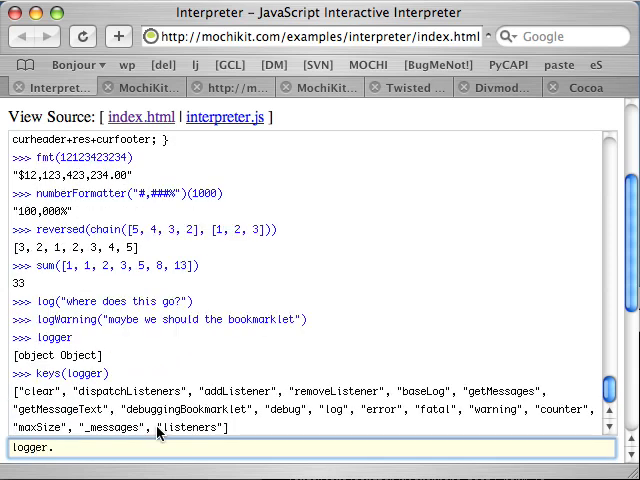
pyautogui.write('log')
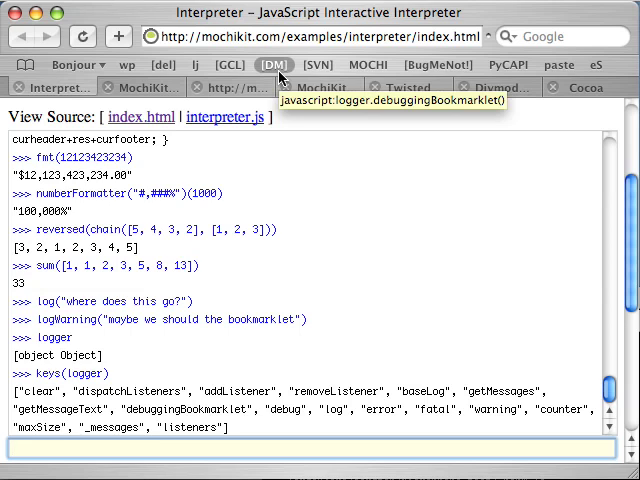
pyautogui.click(272, 64)
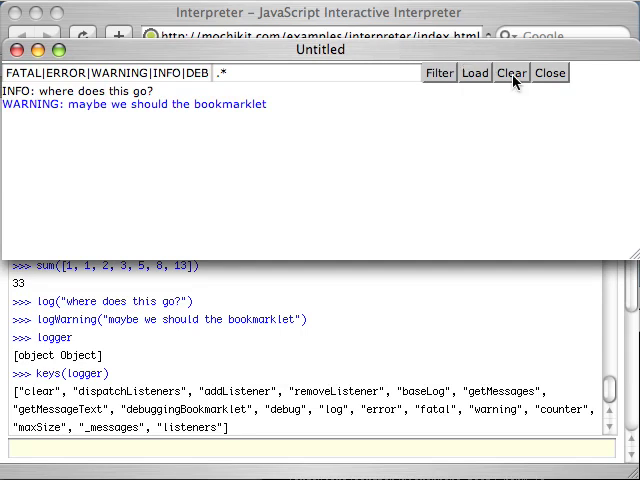
pyautogui.moveTo(512, 80)
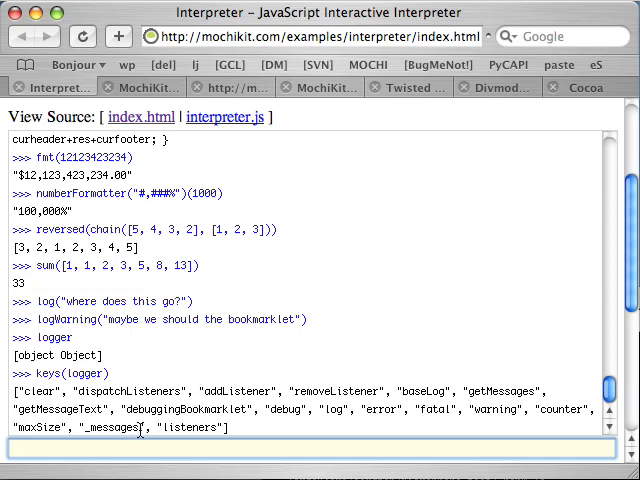
pyautogui.write('w')
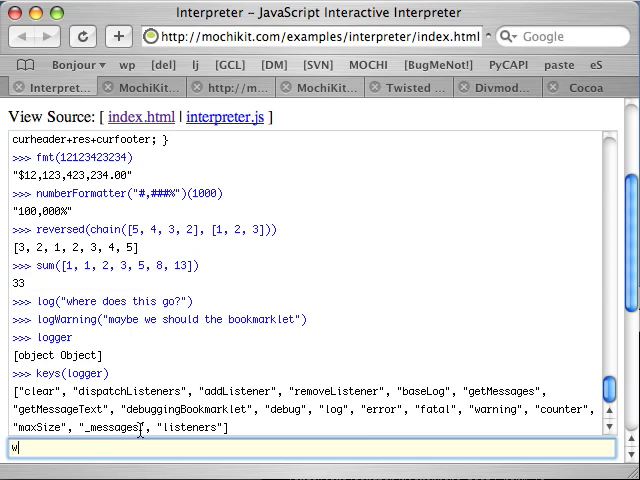